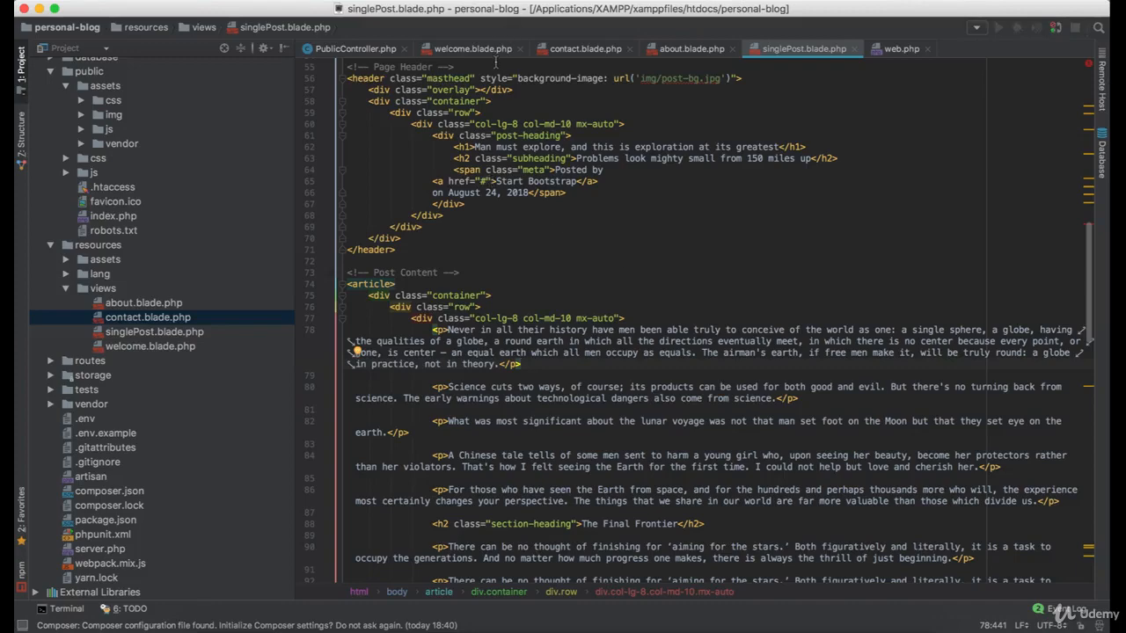
- Review the contact view, then select welcome.blade.php's Page Header section to inspect it
click(584, 49)
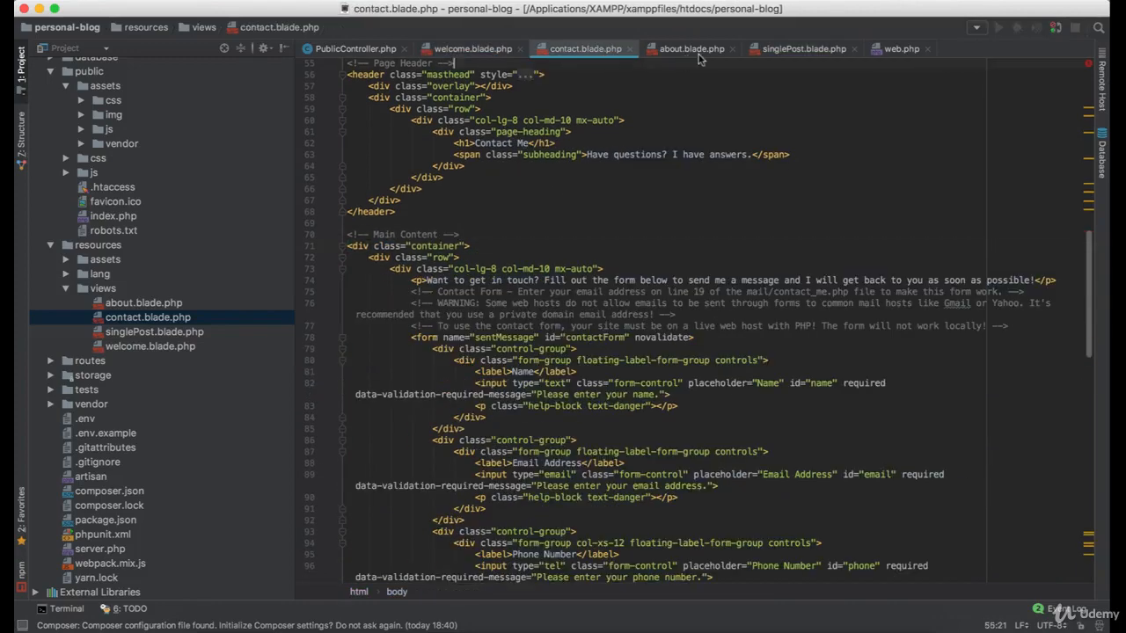
click(471, 49)
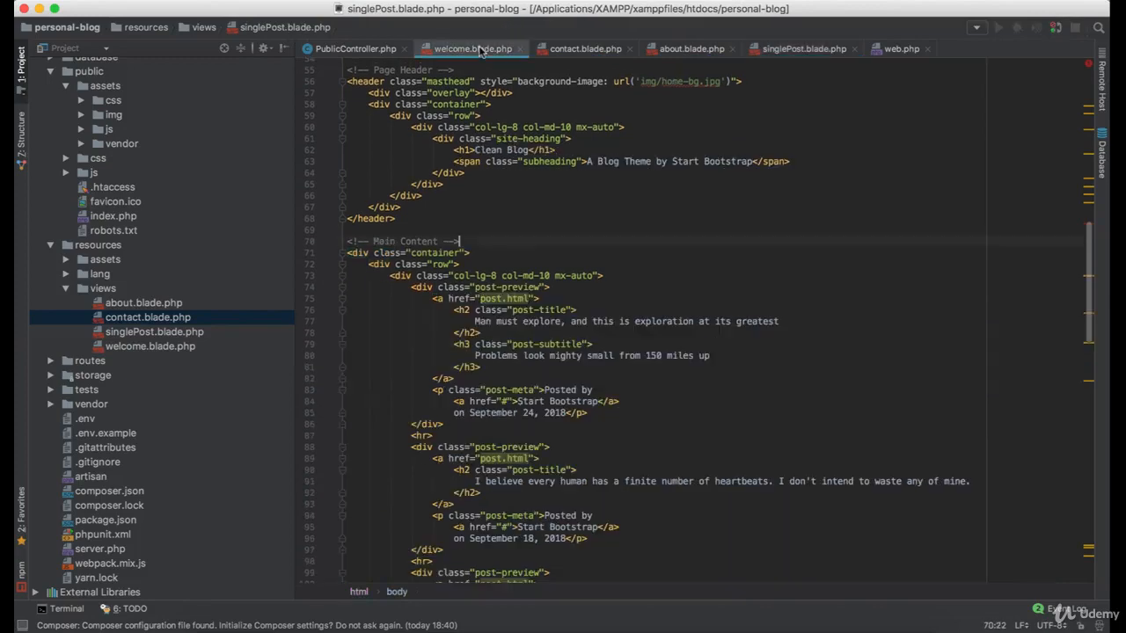
click(471, 49)
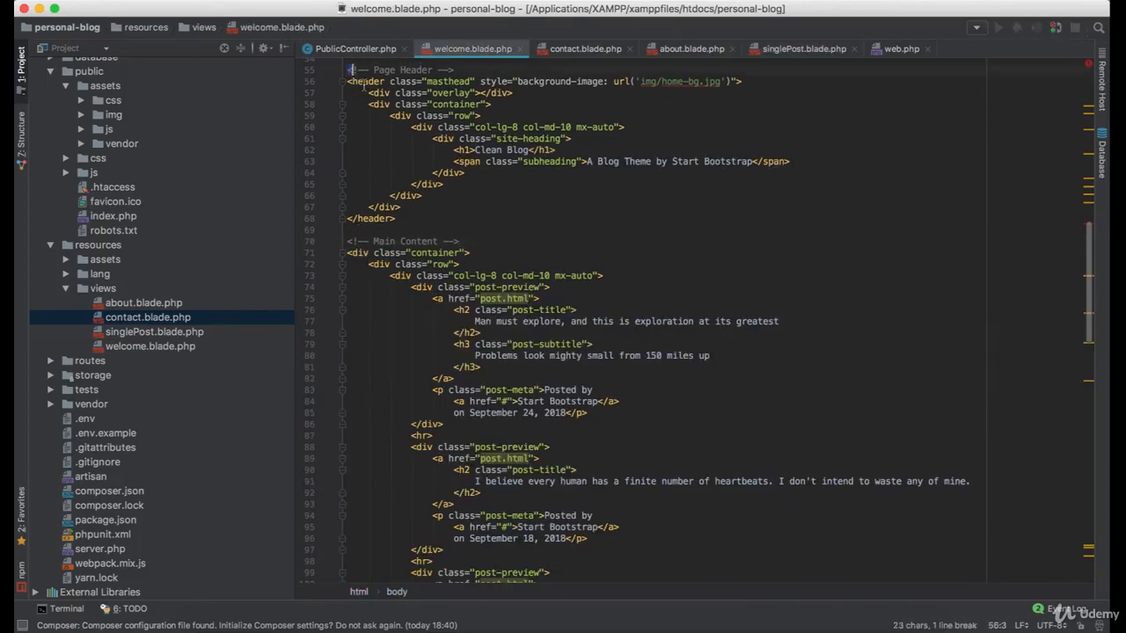
drag(350, 70, 398, 218)
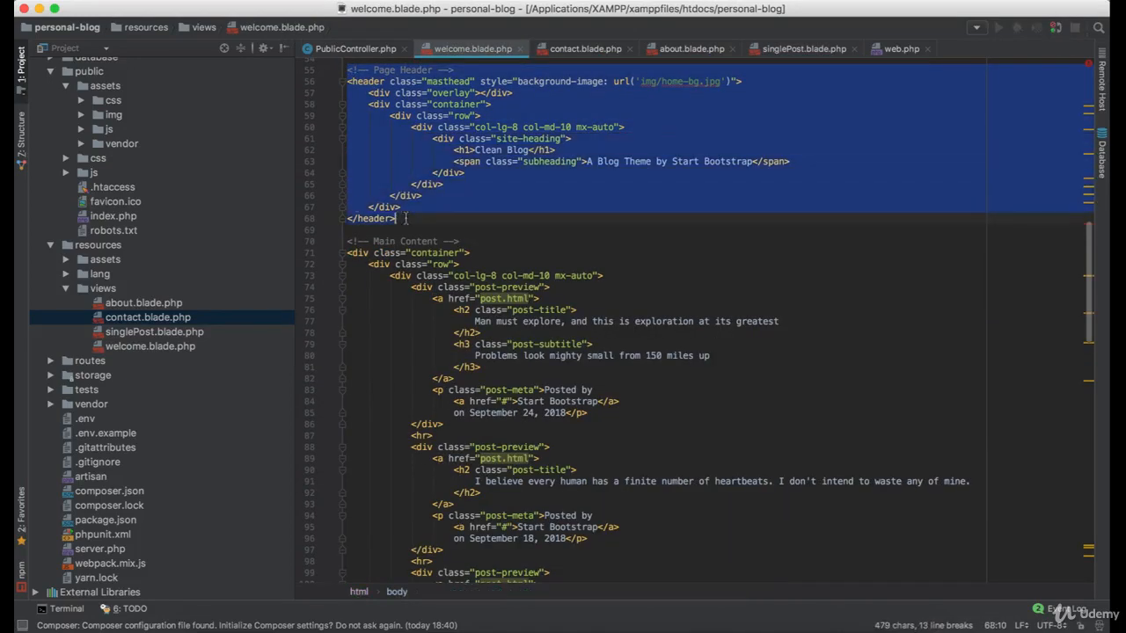
scroll(down, 3)
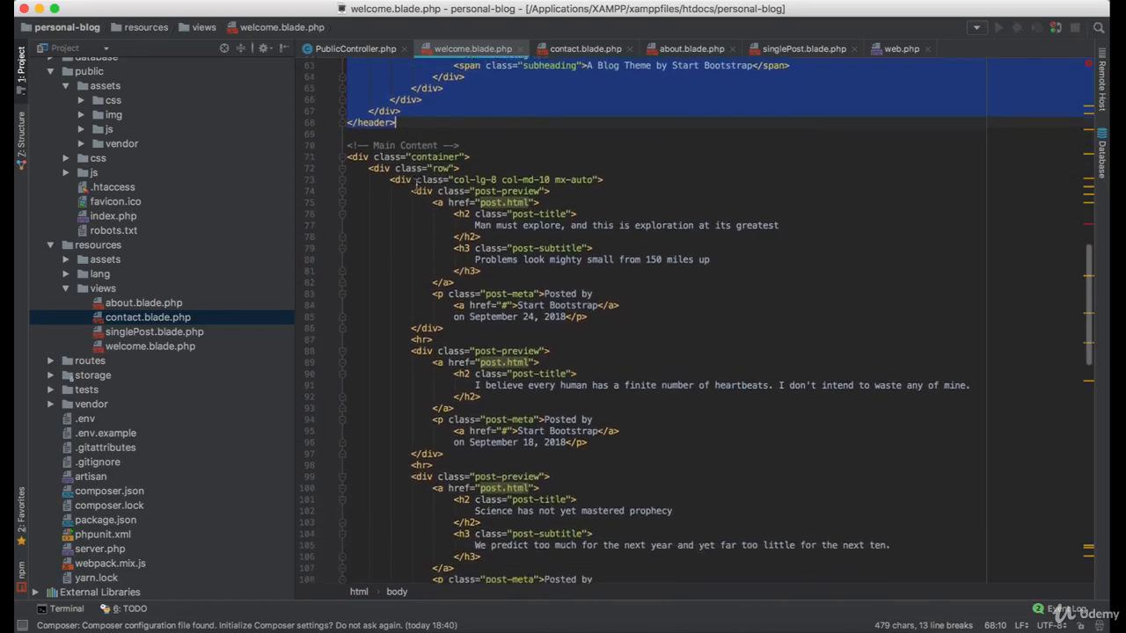
scroll(up, 3)
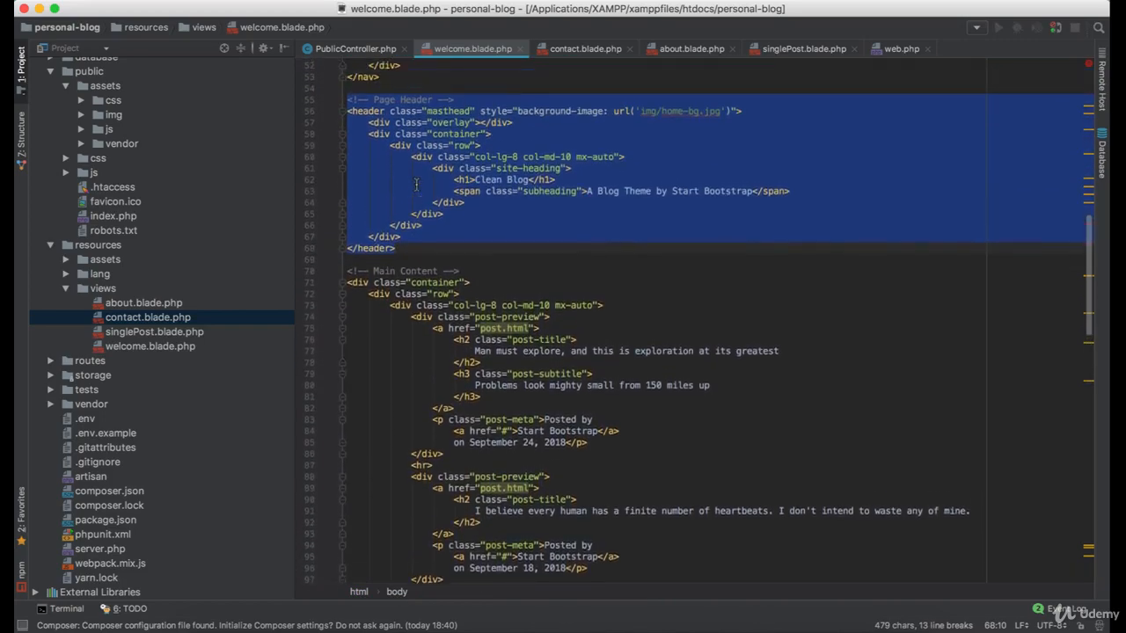
- Compare against the header in about.blade.php, then return to the welcome view and deselect
click(689, 50)
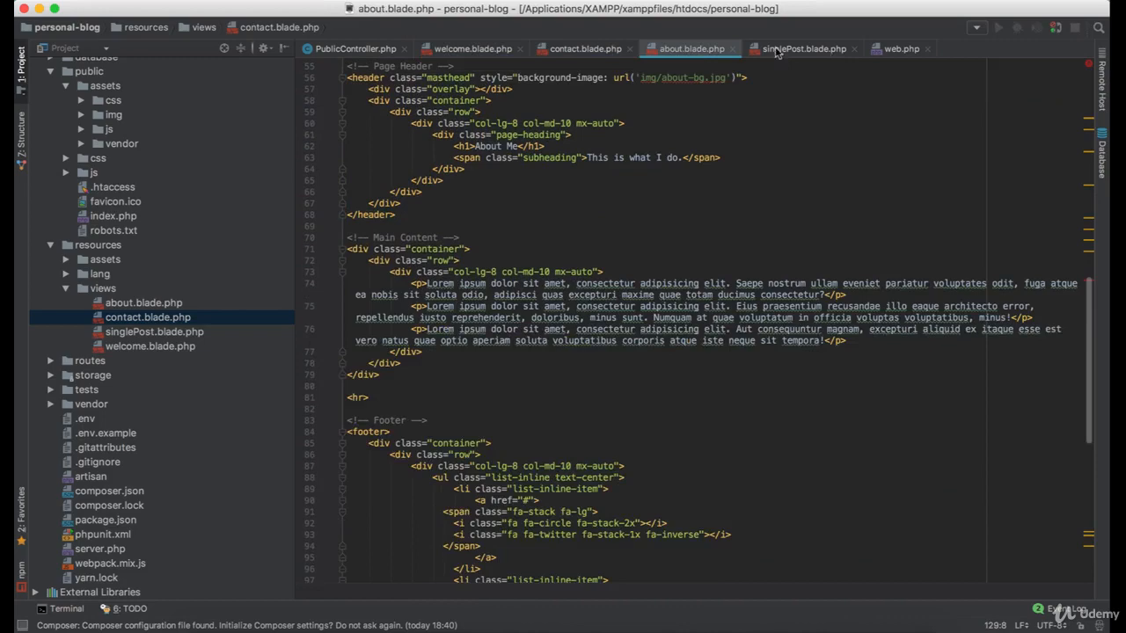
click(472, 49)
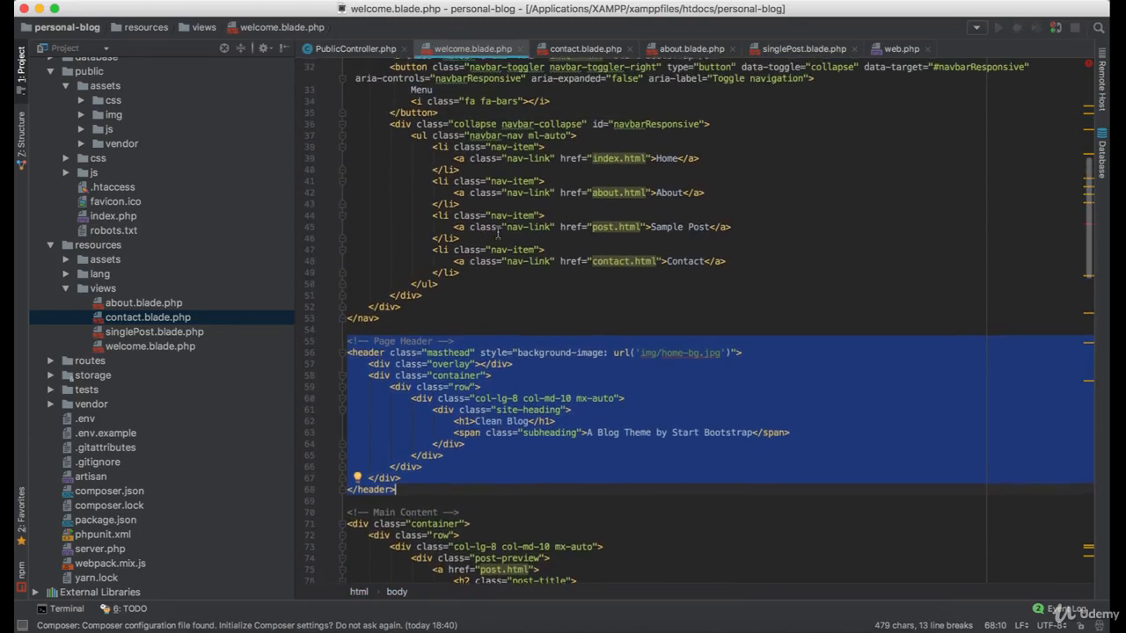
scroll(down, 3)
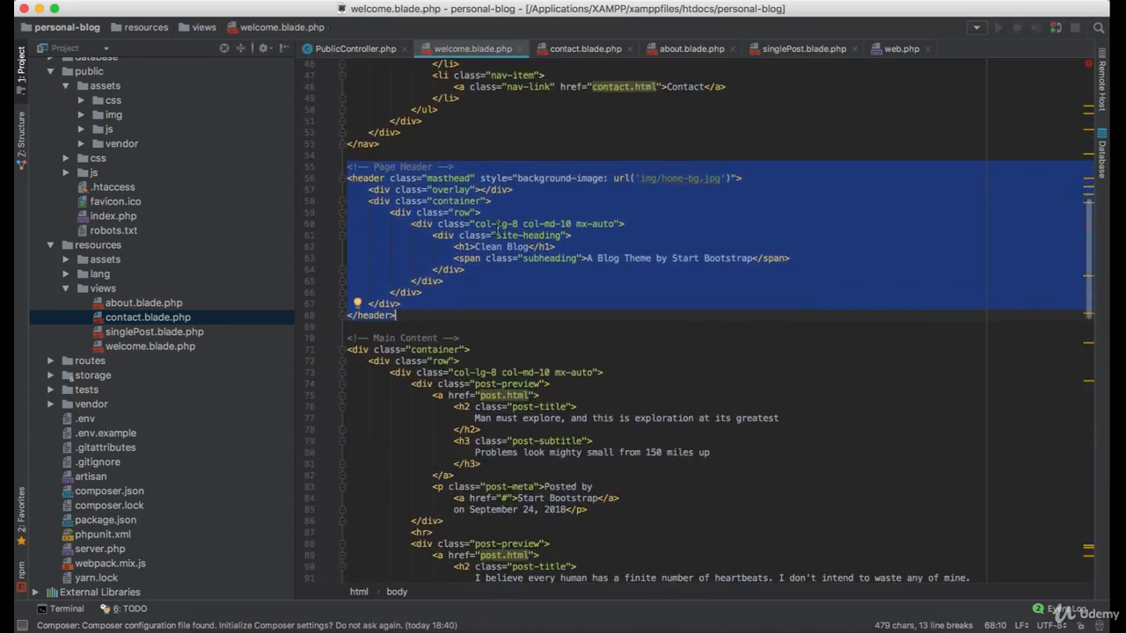
scroll(down, 3)
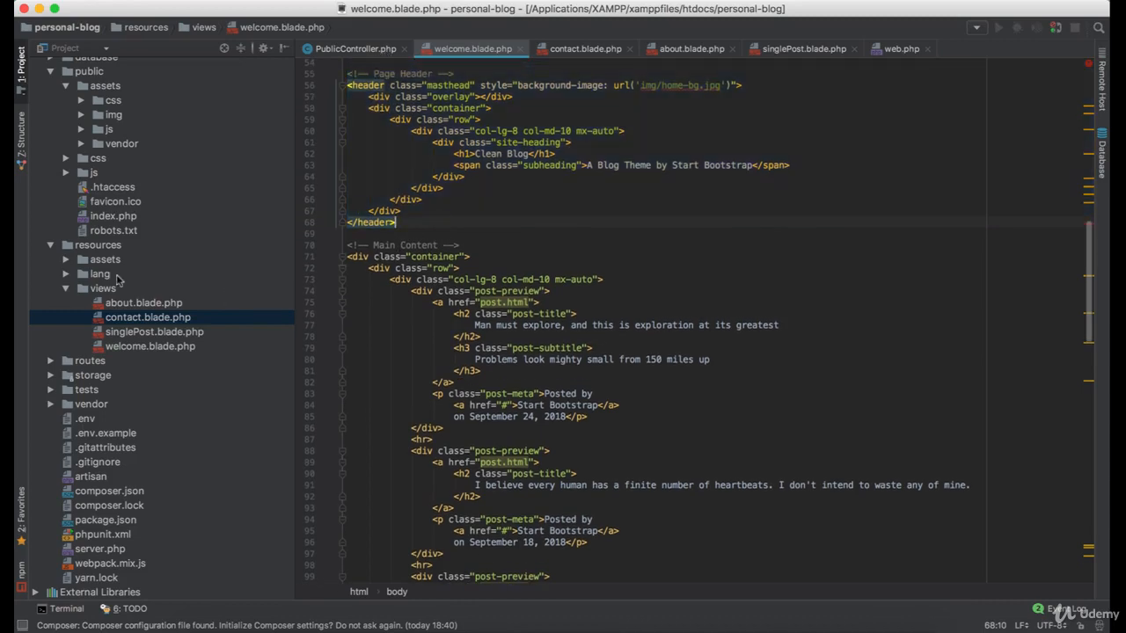
- Create a layouts directory under views and a new master.blade.php file inside it
right_click(102, 289)
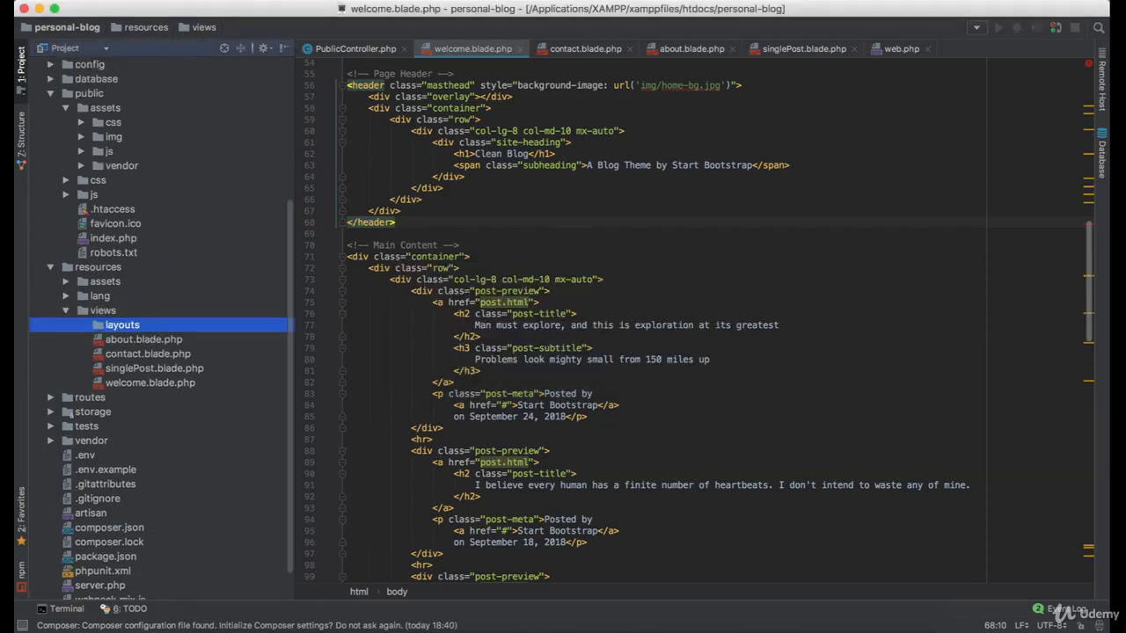
right_click(123, 324)
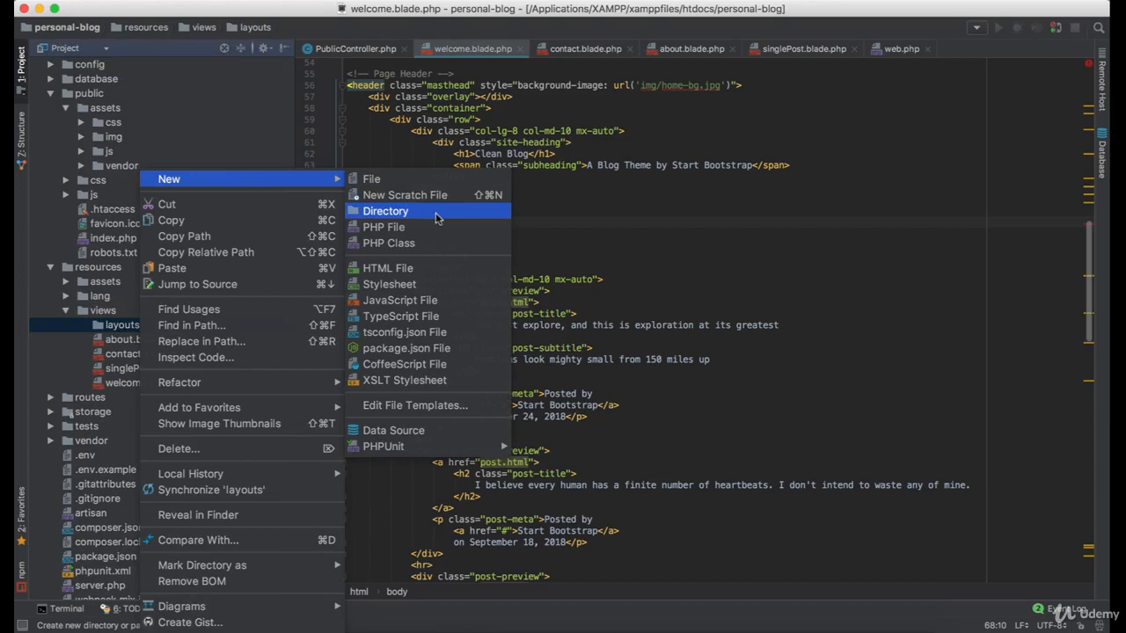
click(371, 179)
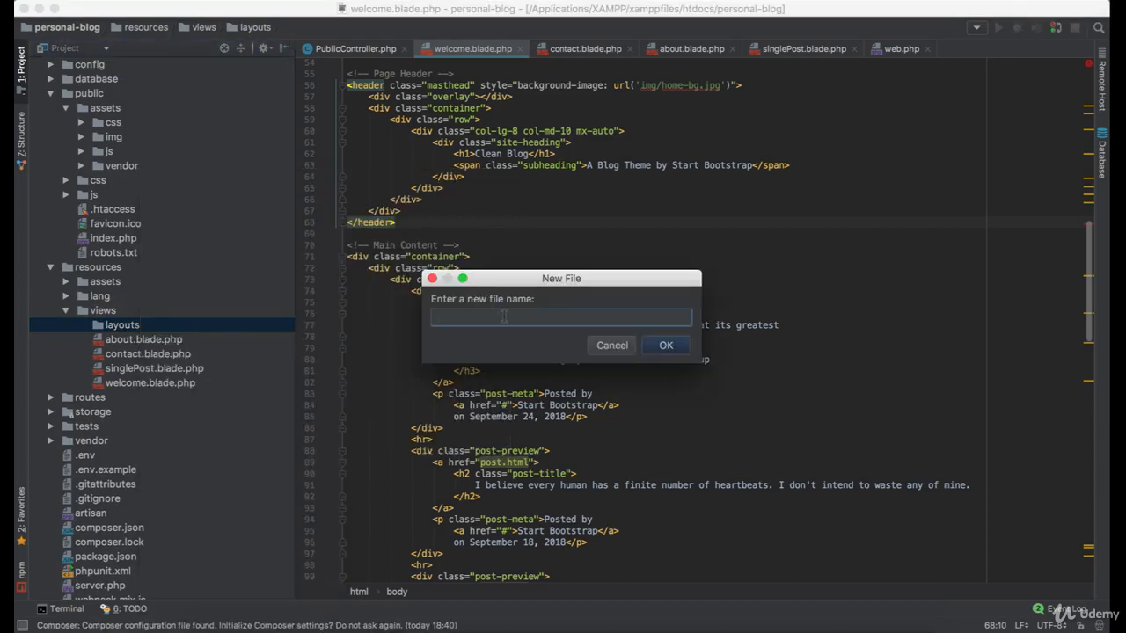
text(master.blade.php)
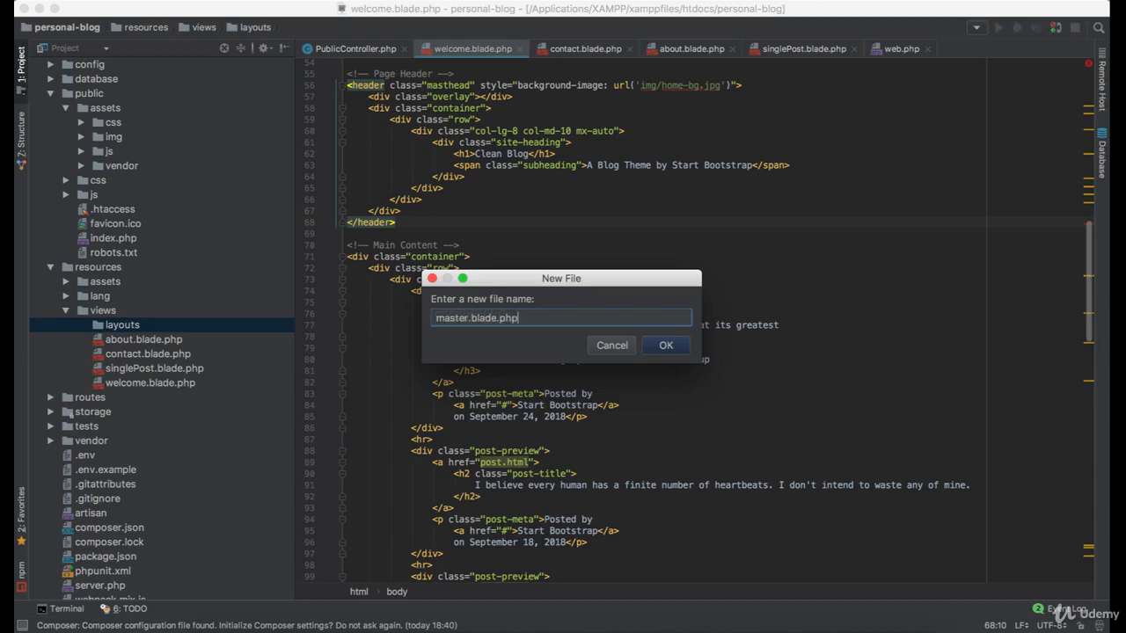
click(665, 345)
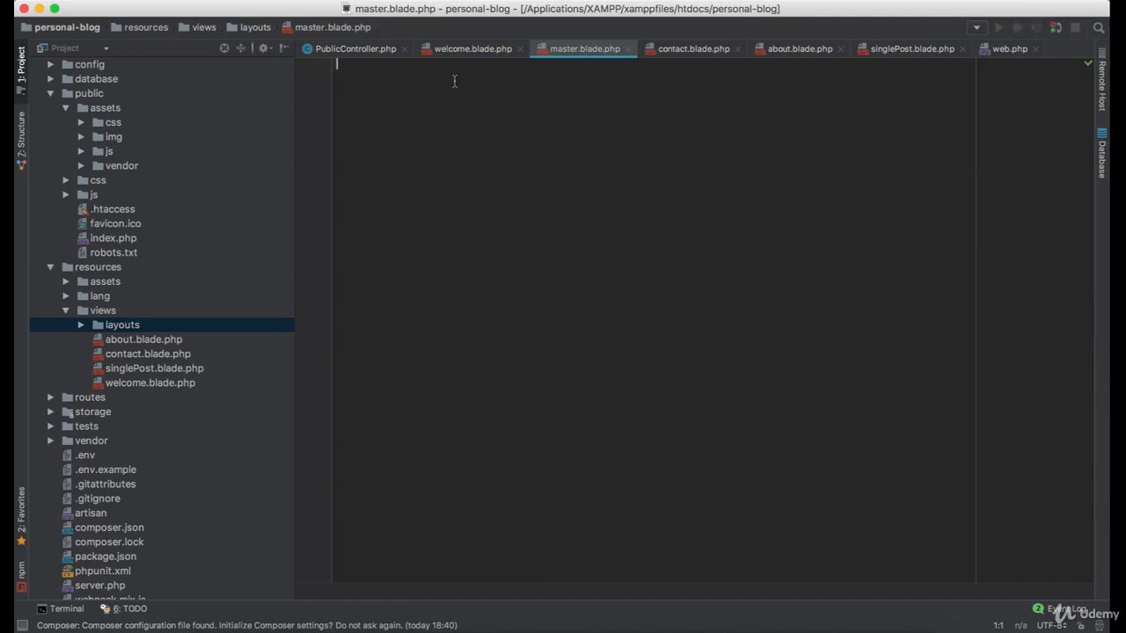
click(472, 49)
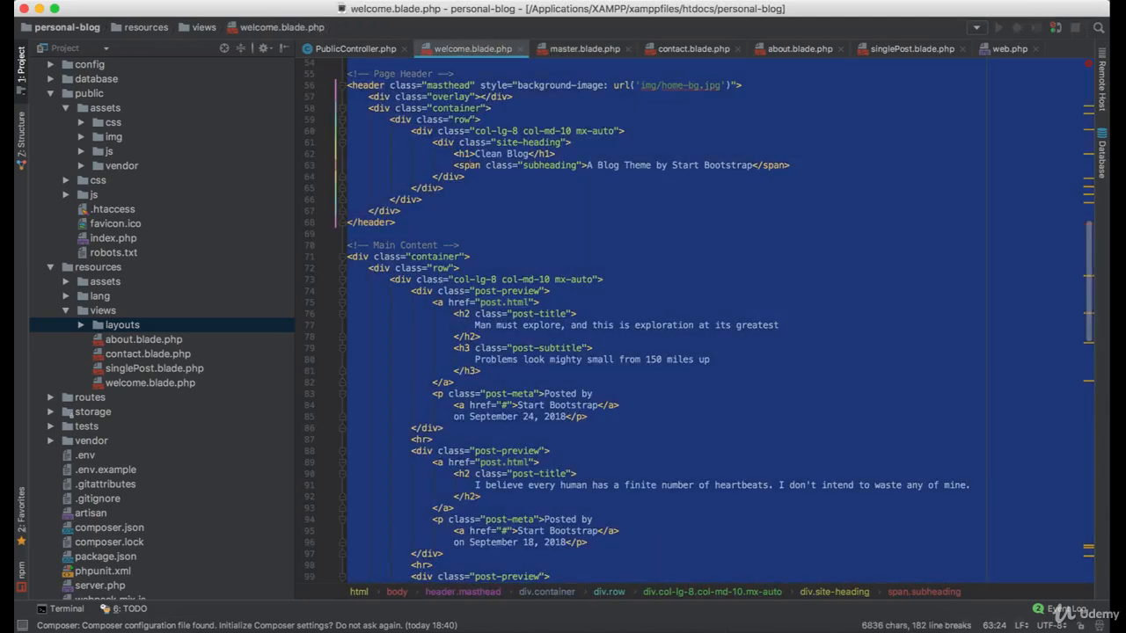
click(584, 49)
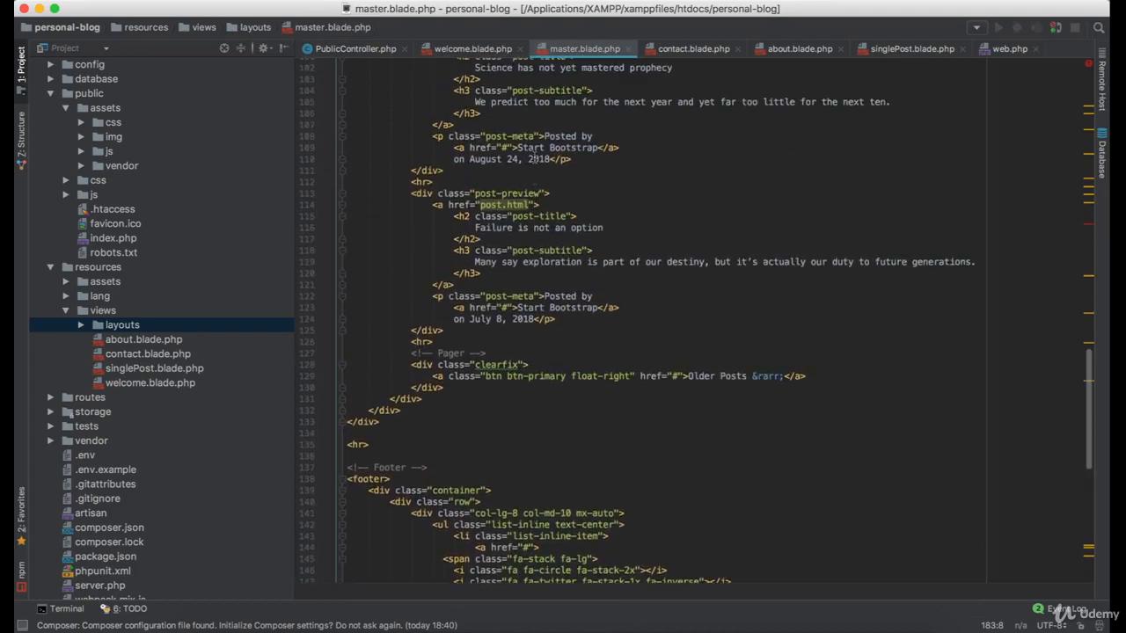
scroll(up, 3)
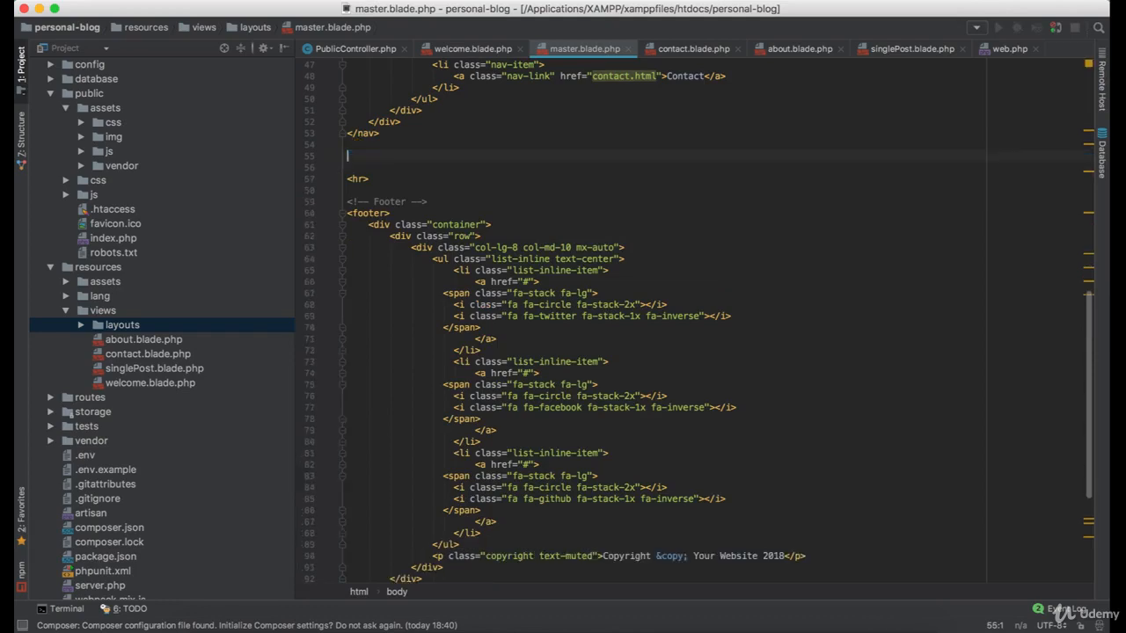
text(@)
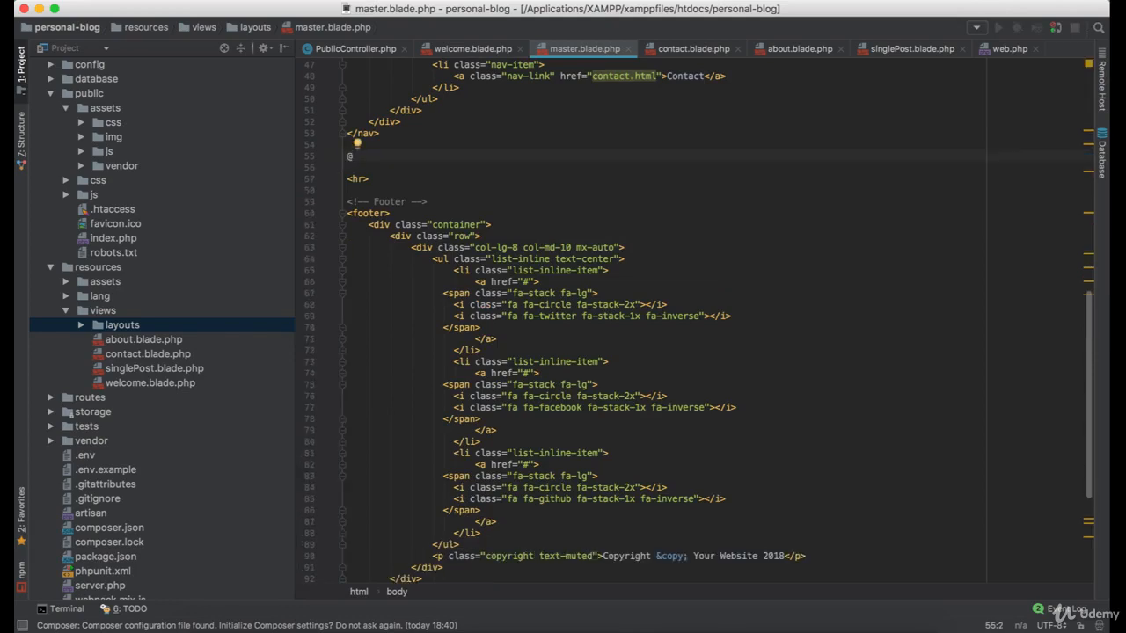
text(yield(')
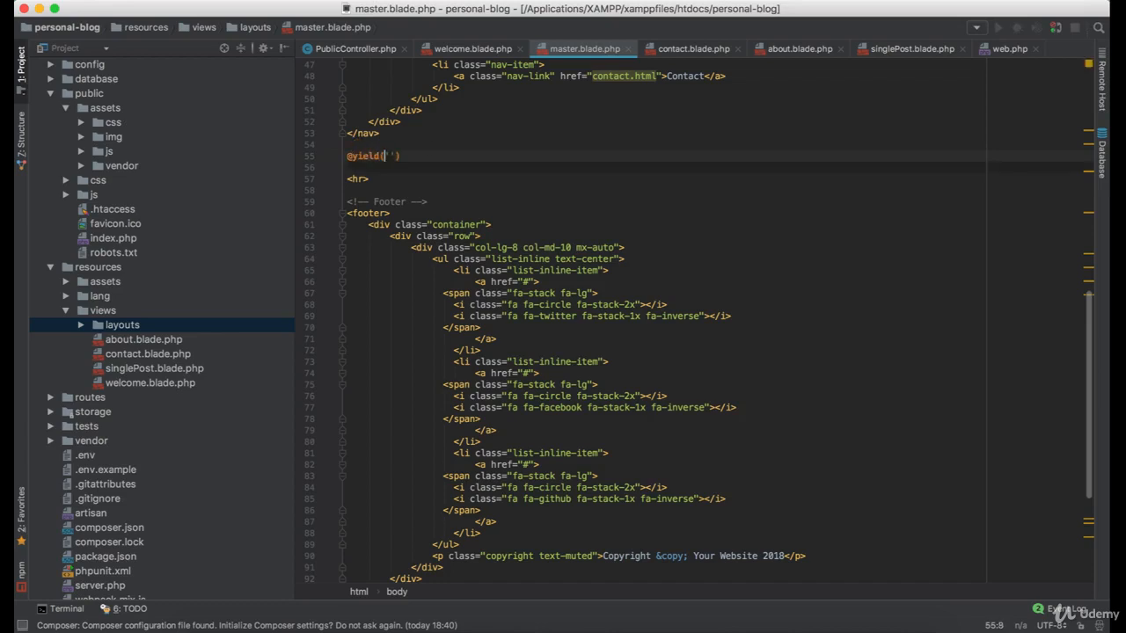
text(content)
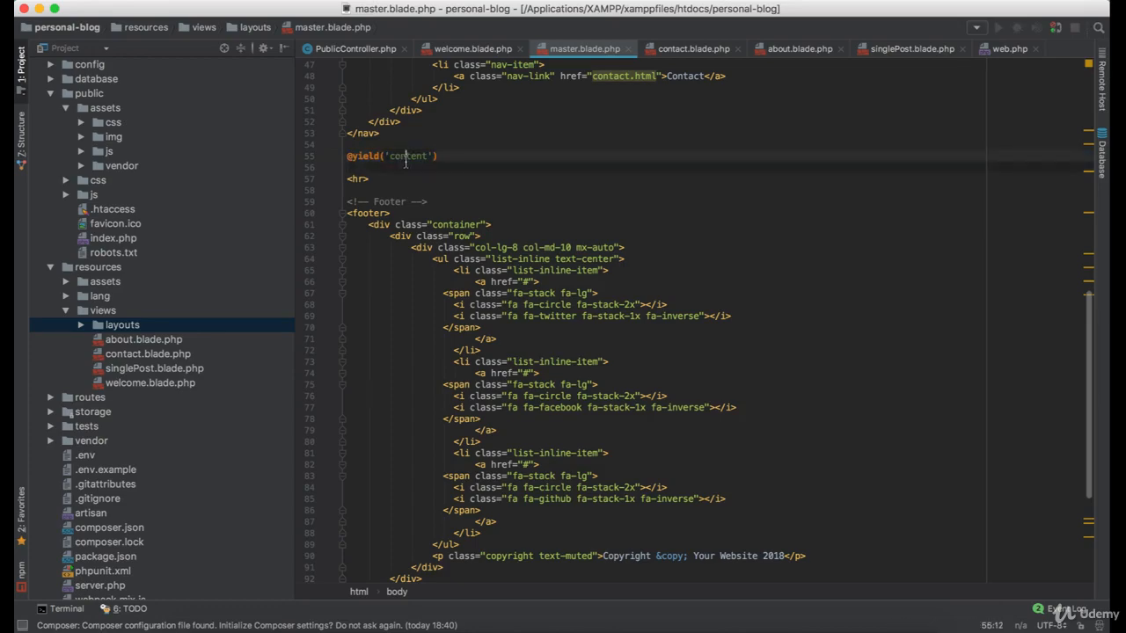
click(471, 50)
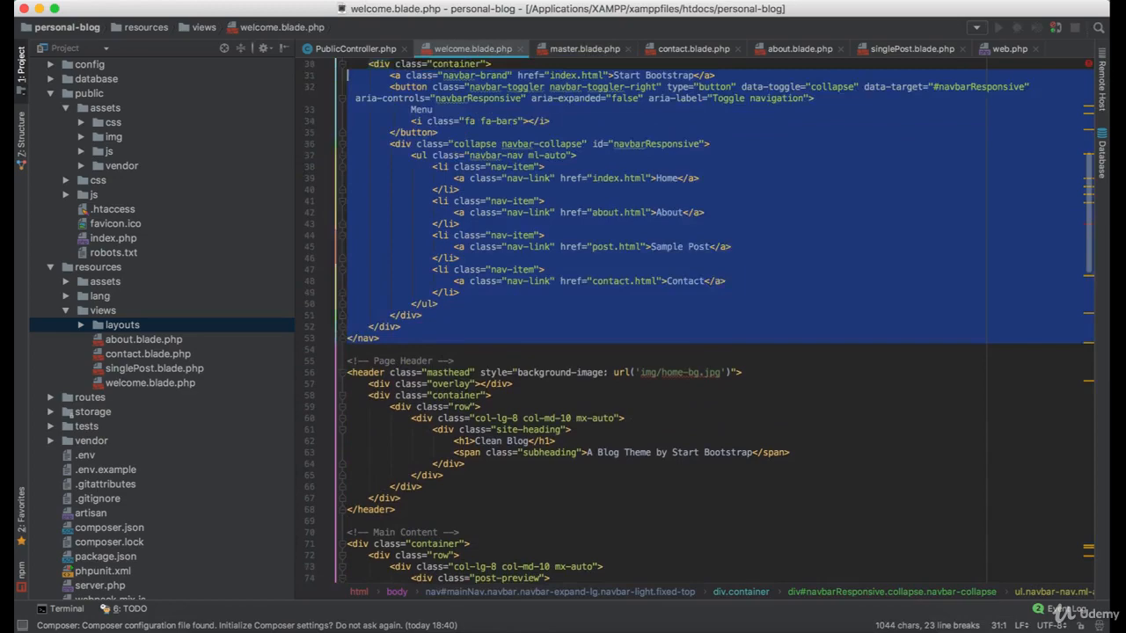
scroll(down, 3)
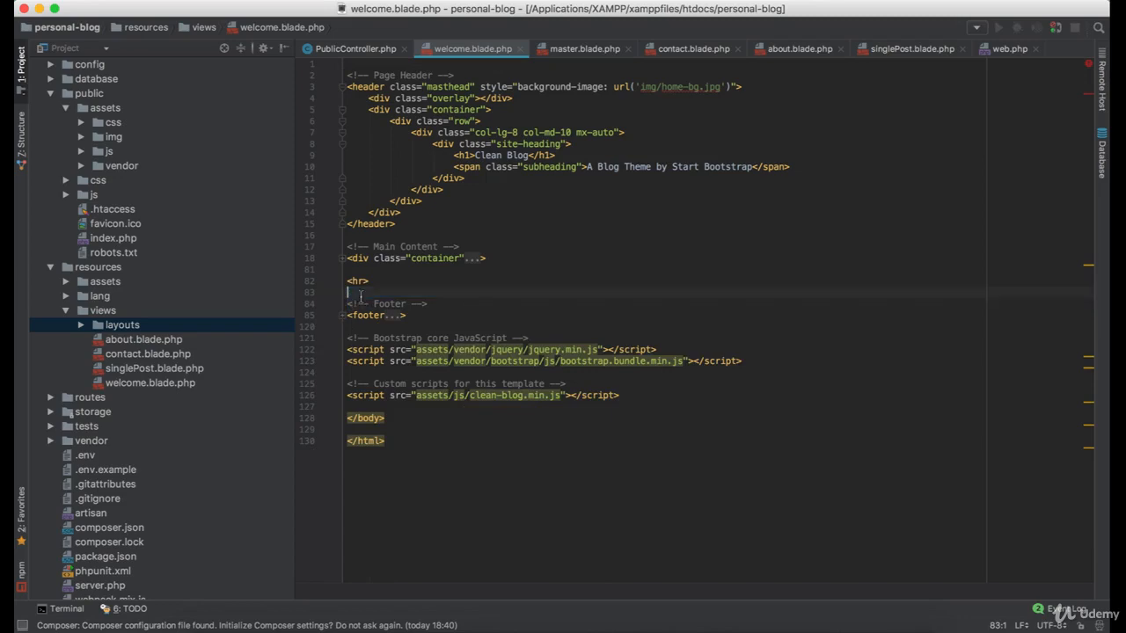
drag(349, 292, 383, 439)
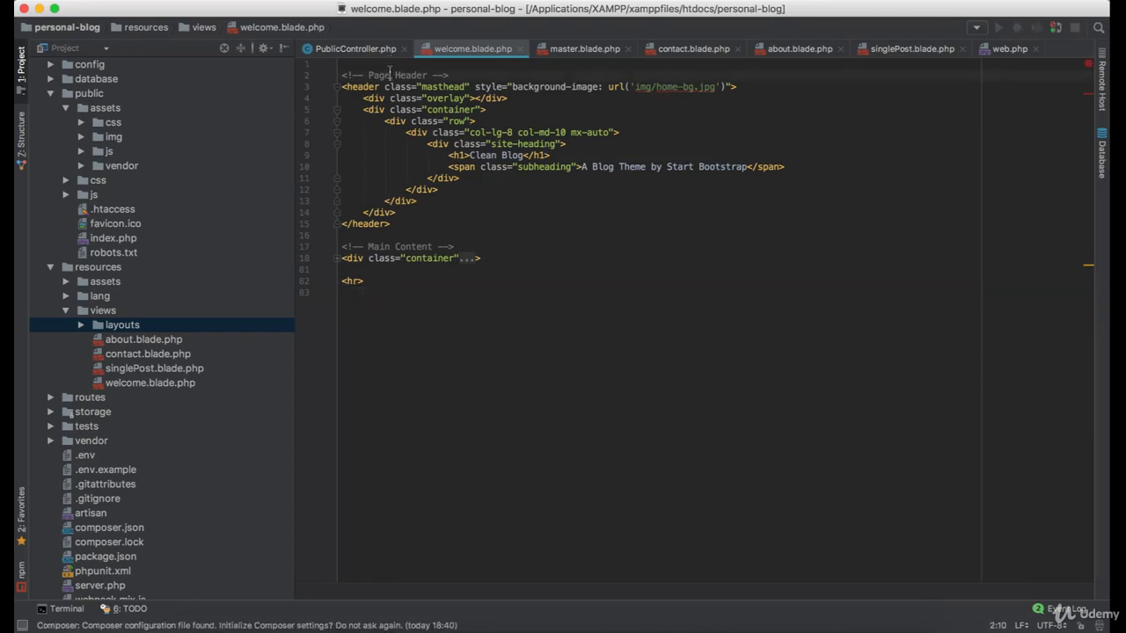
click(583, 50)
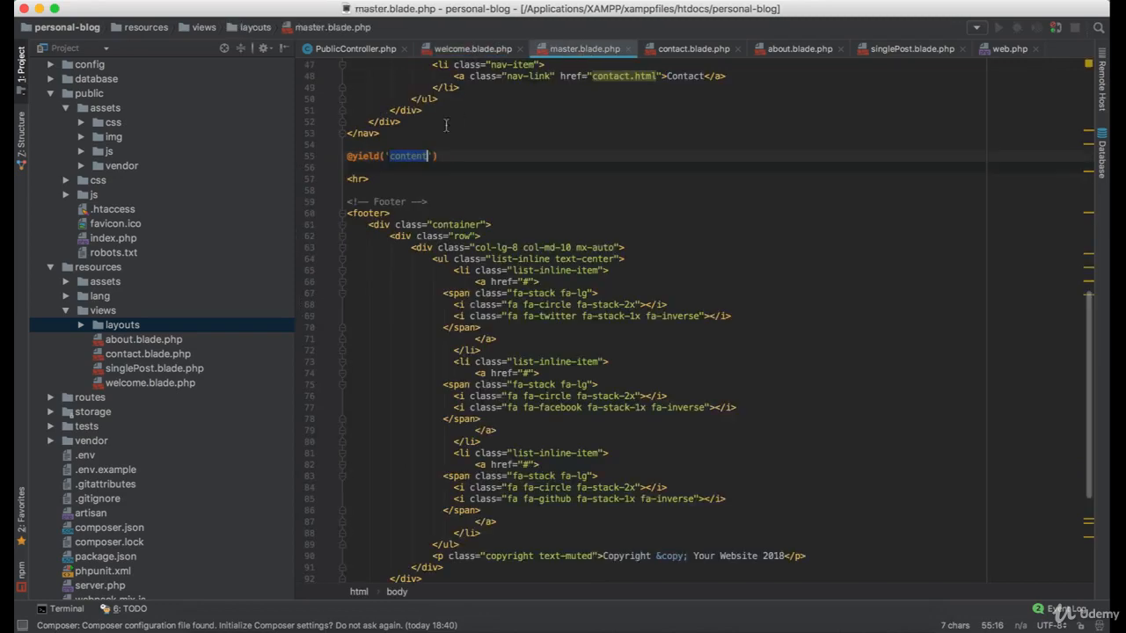
click(471, 50)
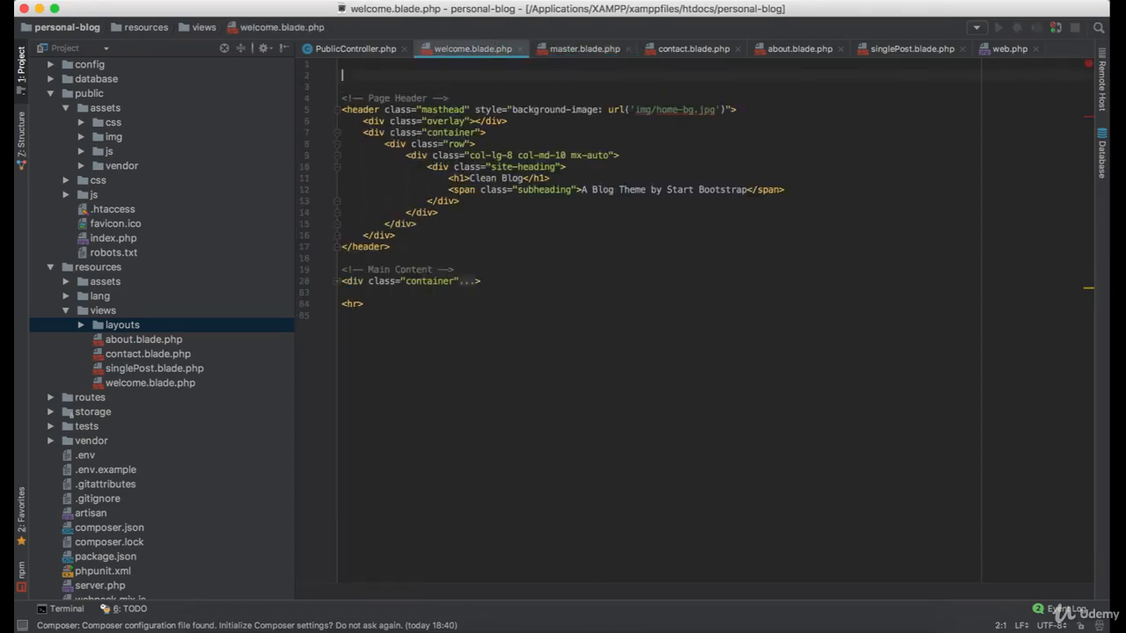
text(@)
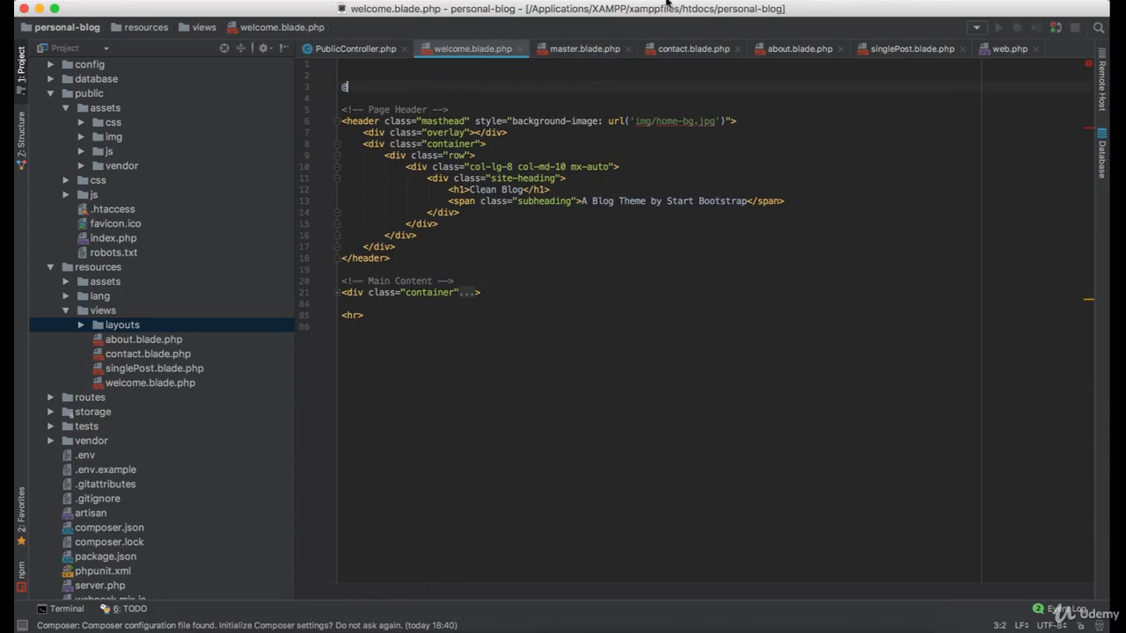
text(@section(''))
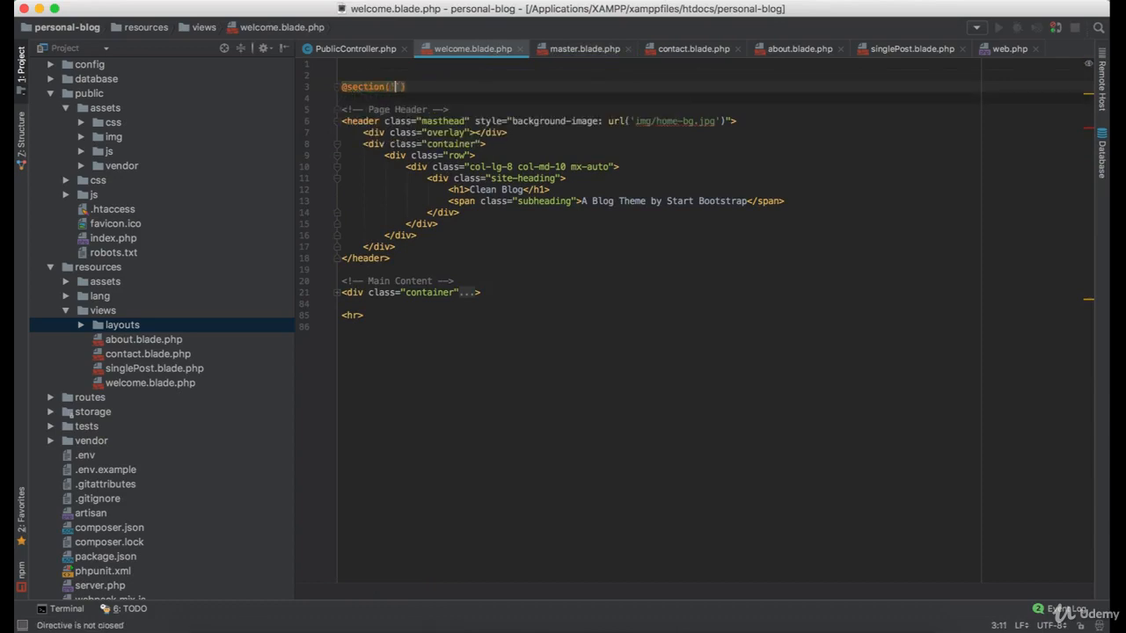
text(content)
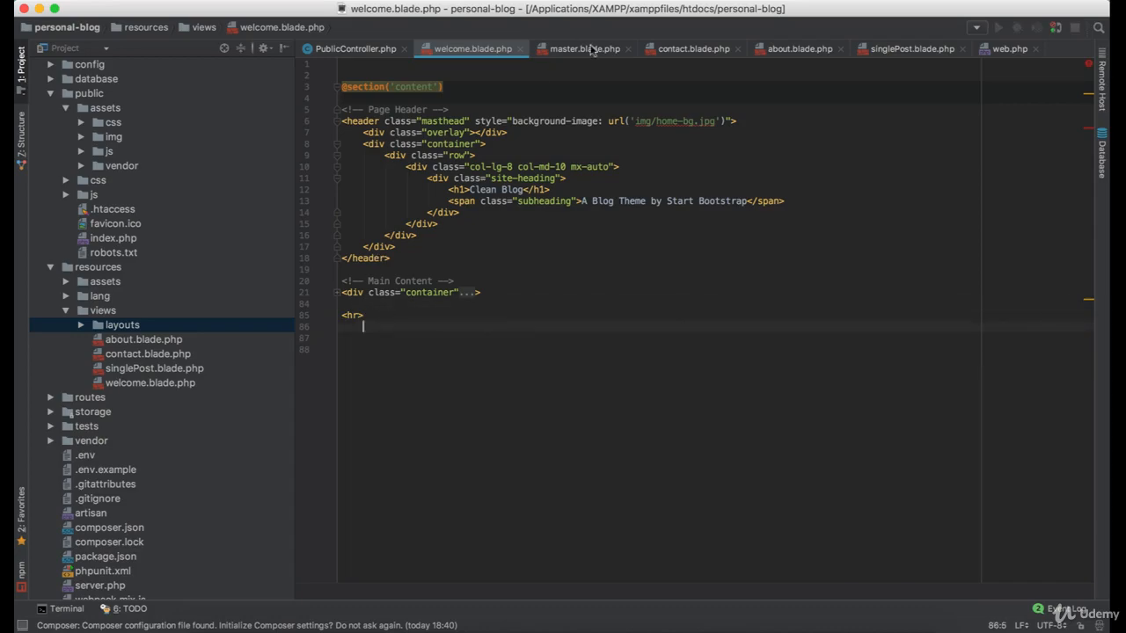
click(584, 49)
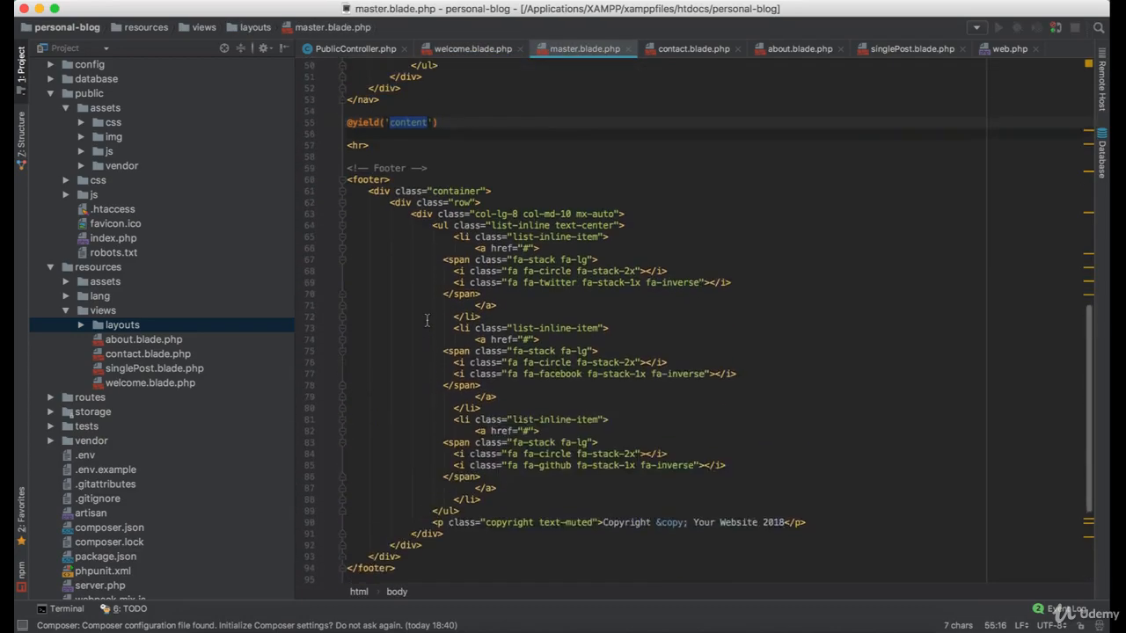
click(471, 49)
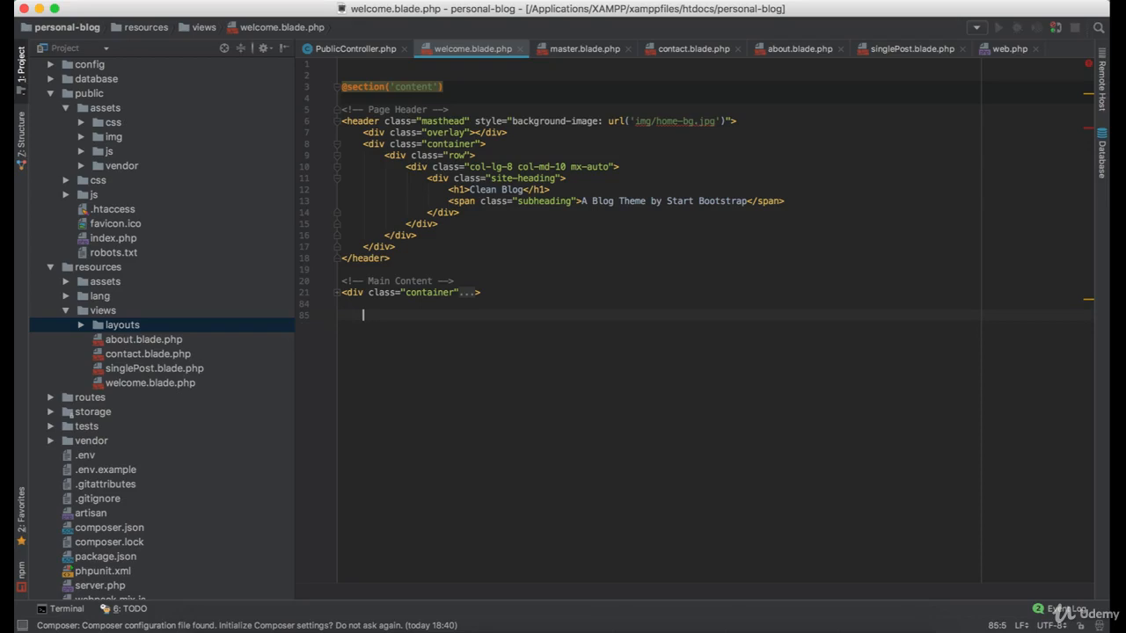
text(@end)
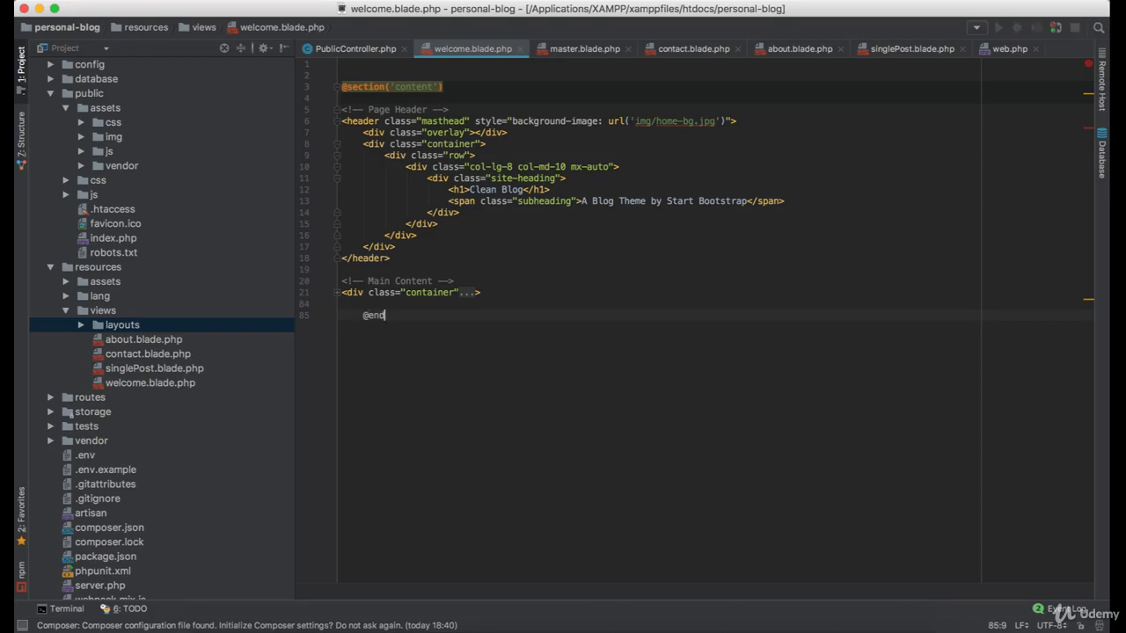
mouse_move(401, 181)
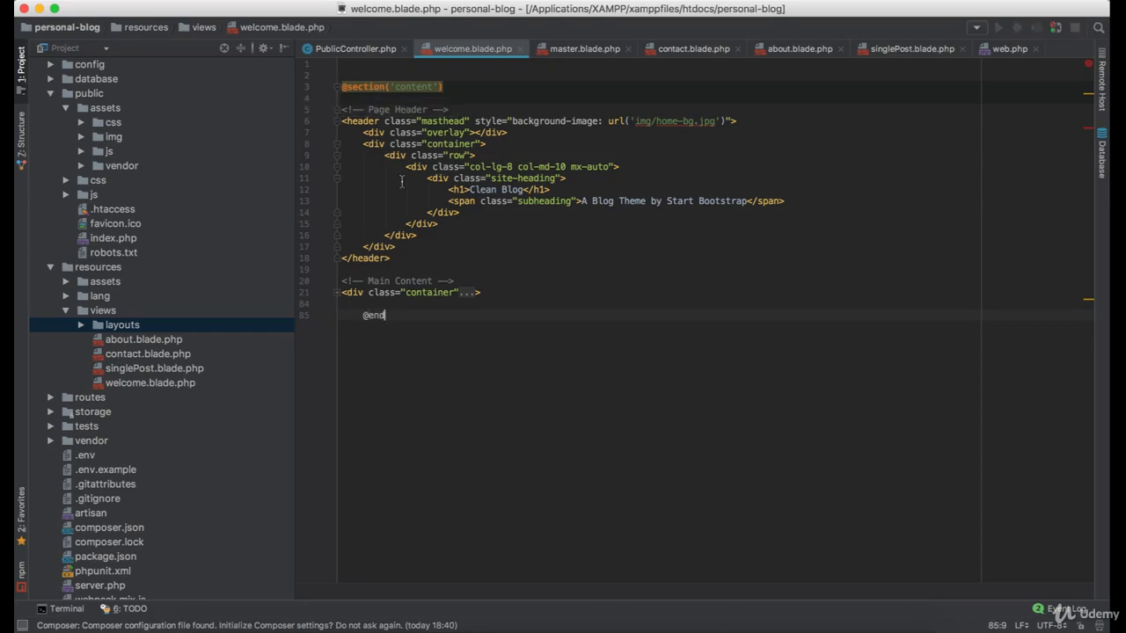
text(section)
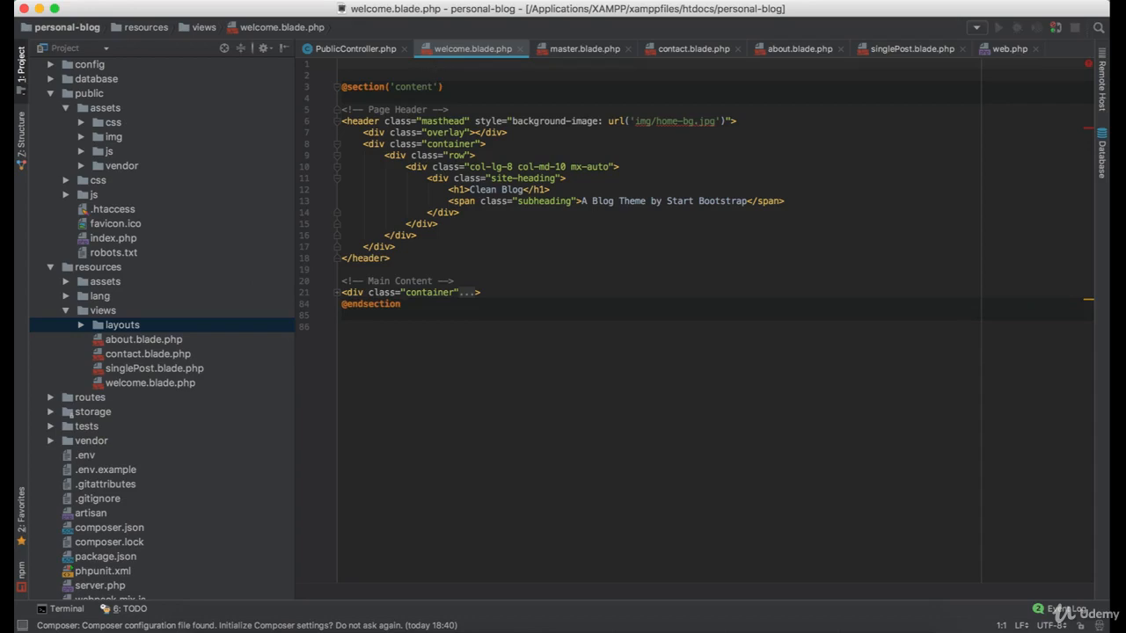
click(343, 63)
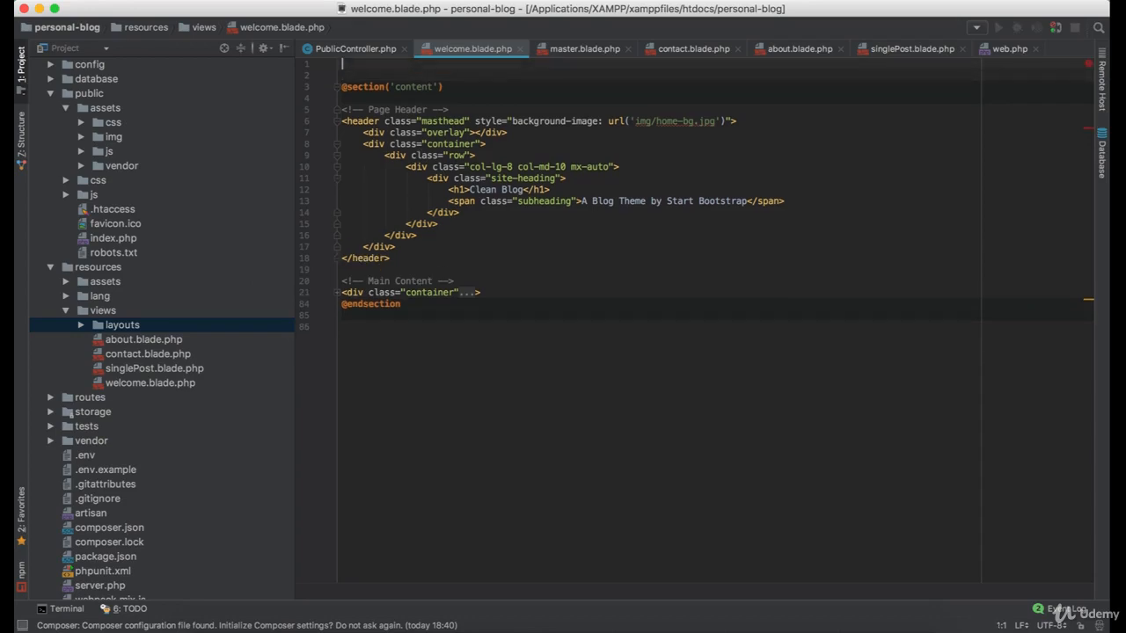
click(584, 49)
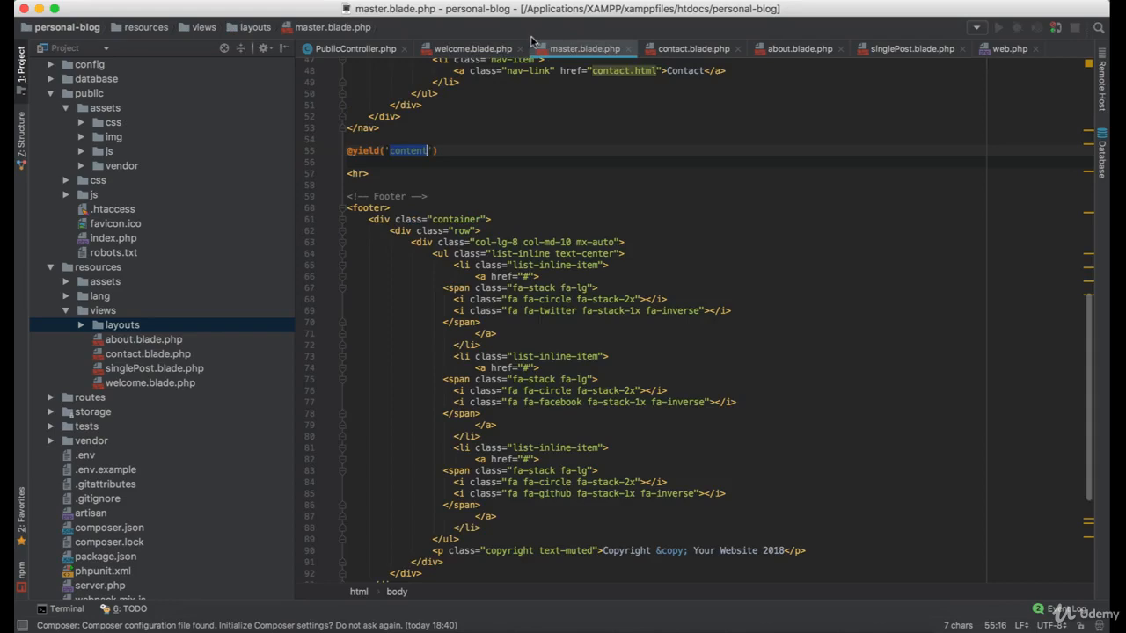
click(471, 49)
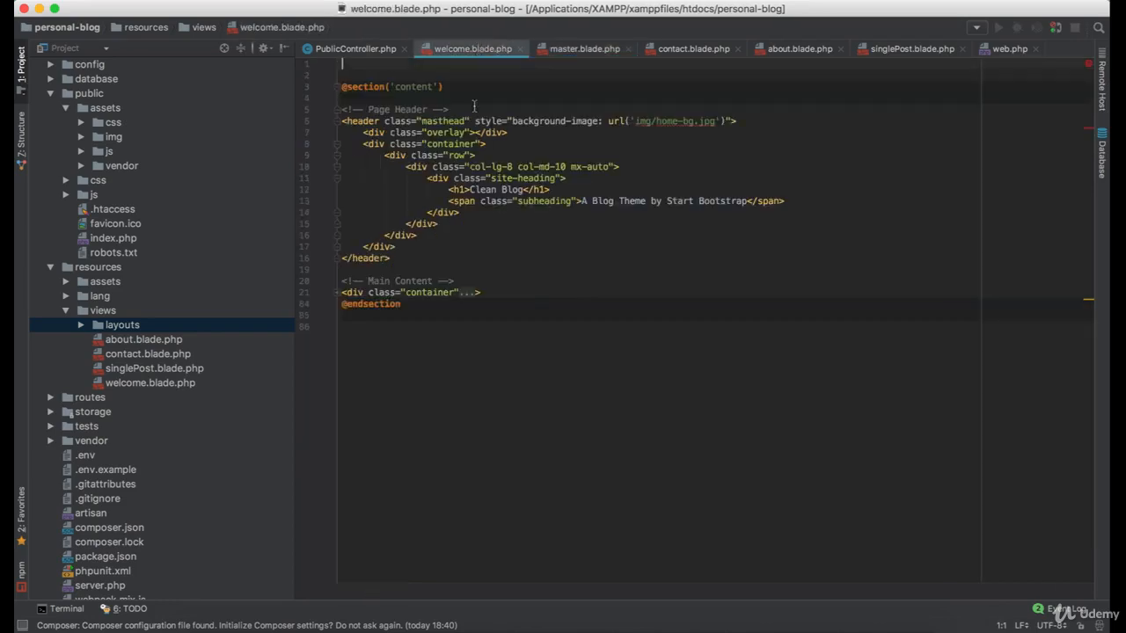
text(@extends(')
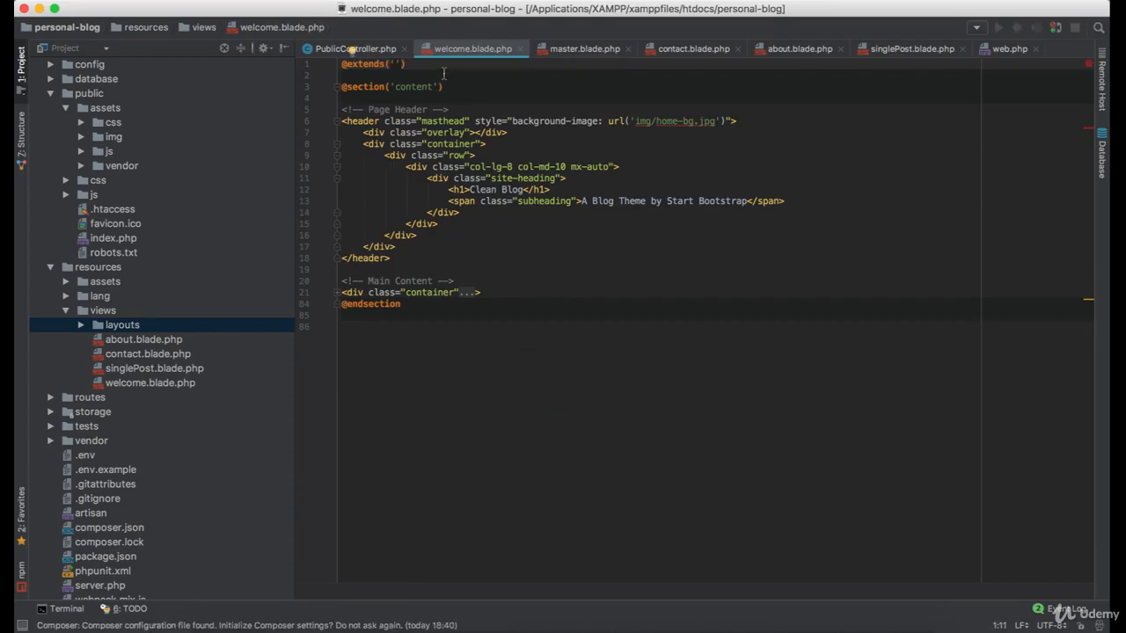
mouse_move(563, 68)
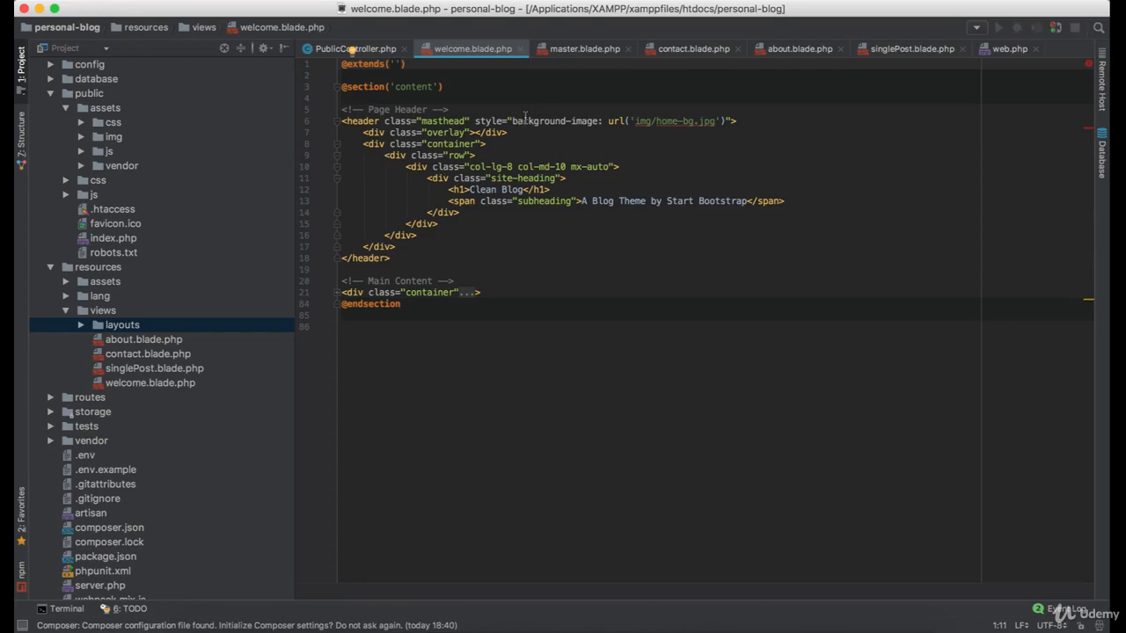
text(layouts)
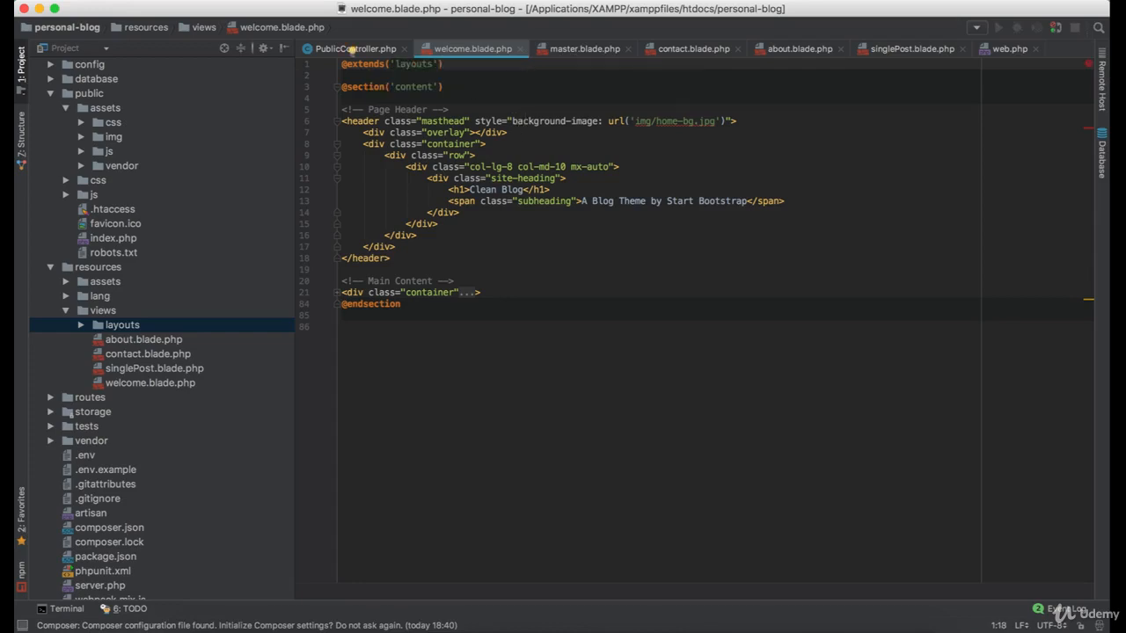
text(.master)
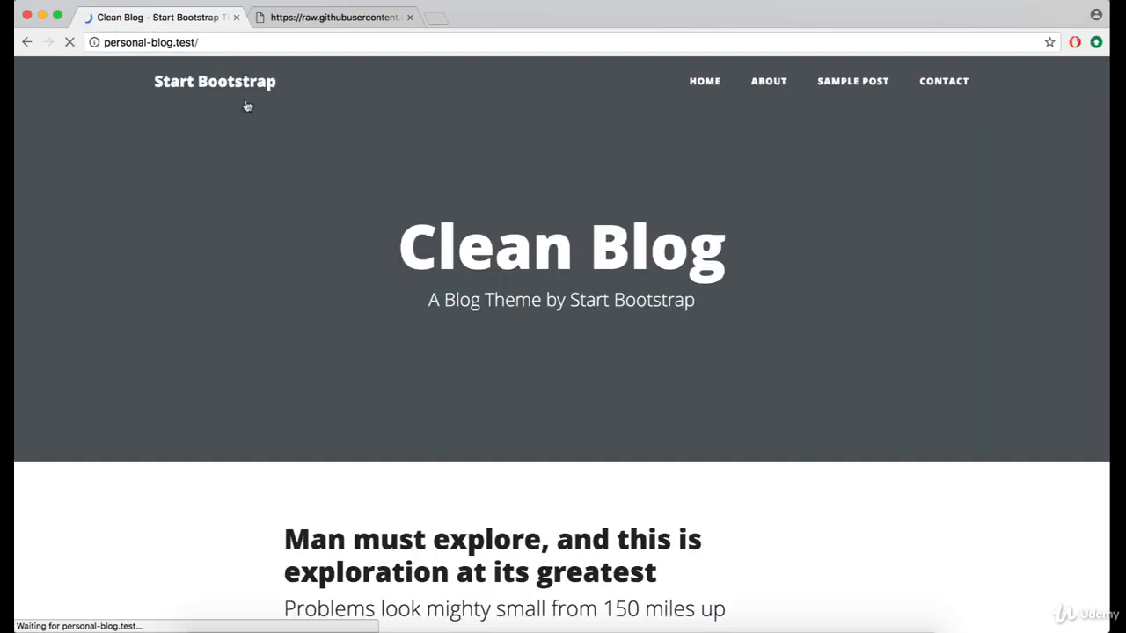
- Check the styled Clean Blog home page in Chrome, then return to master.blade.php
scroll(down, 3)
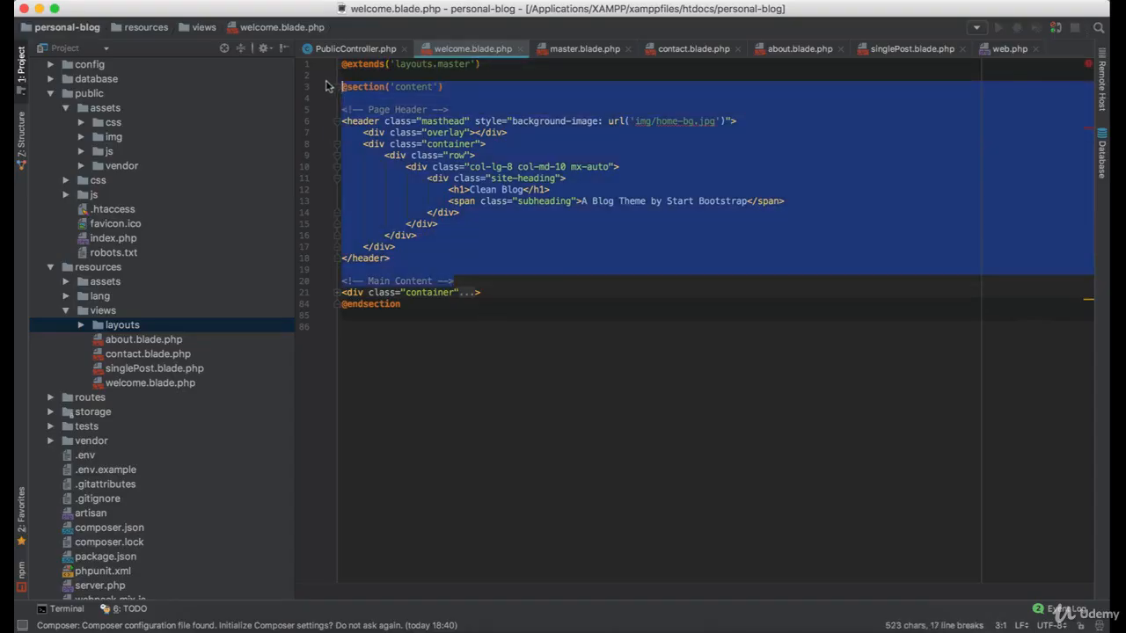
click(584, 49)
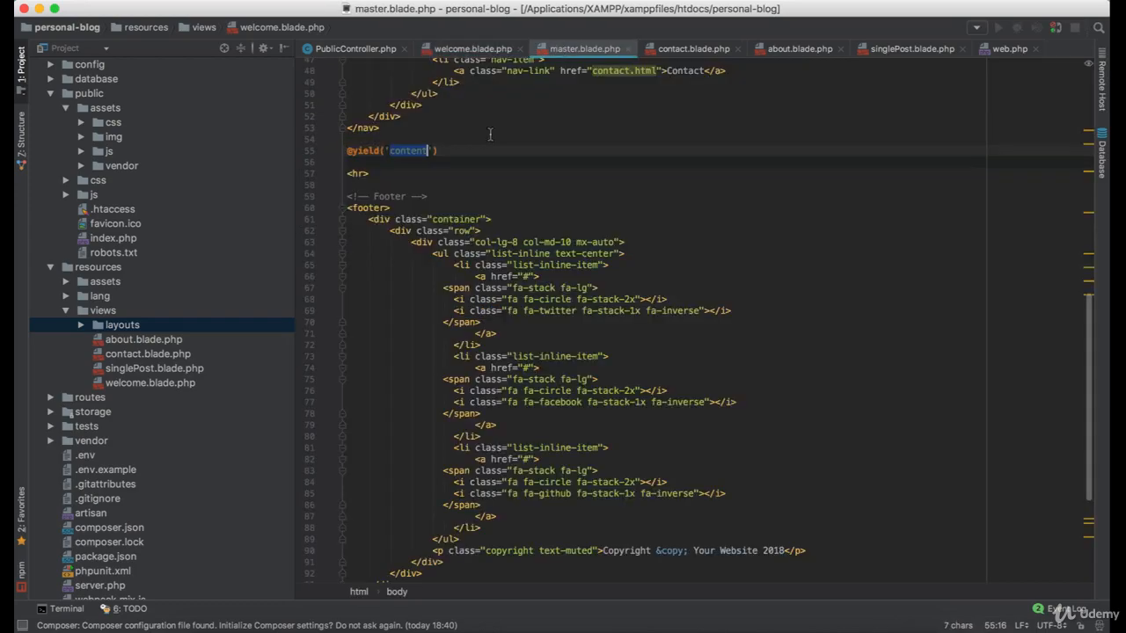
- Glance over the master layout and about view, then bring up contact.blade.php for conversion
scroll(up, 3)
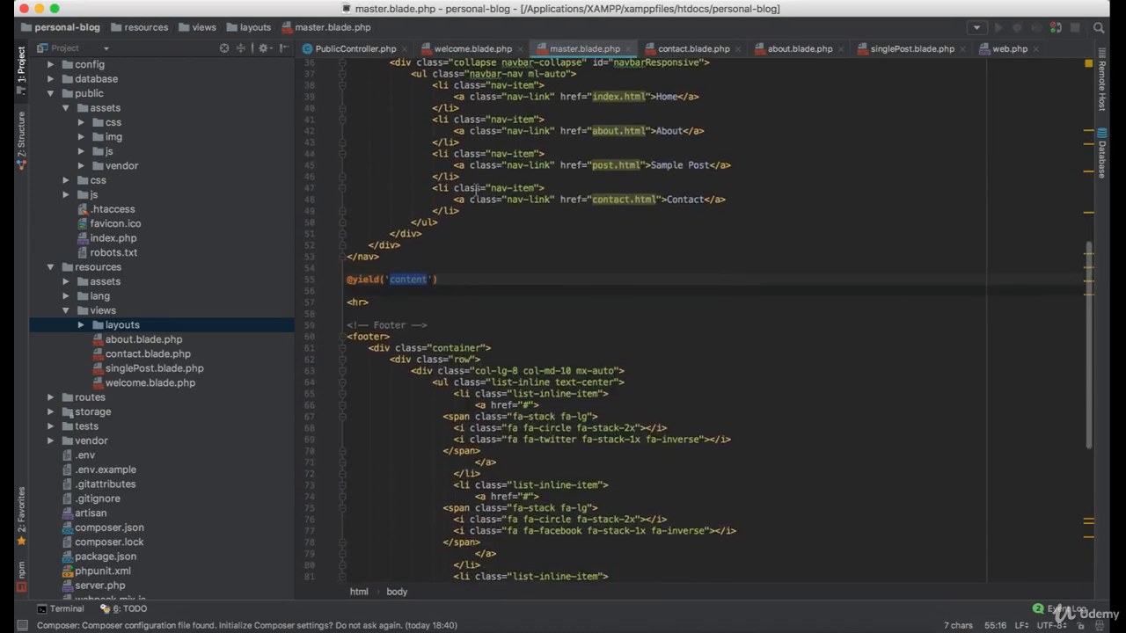
click(693, 49)
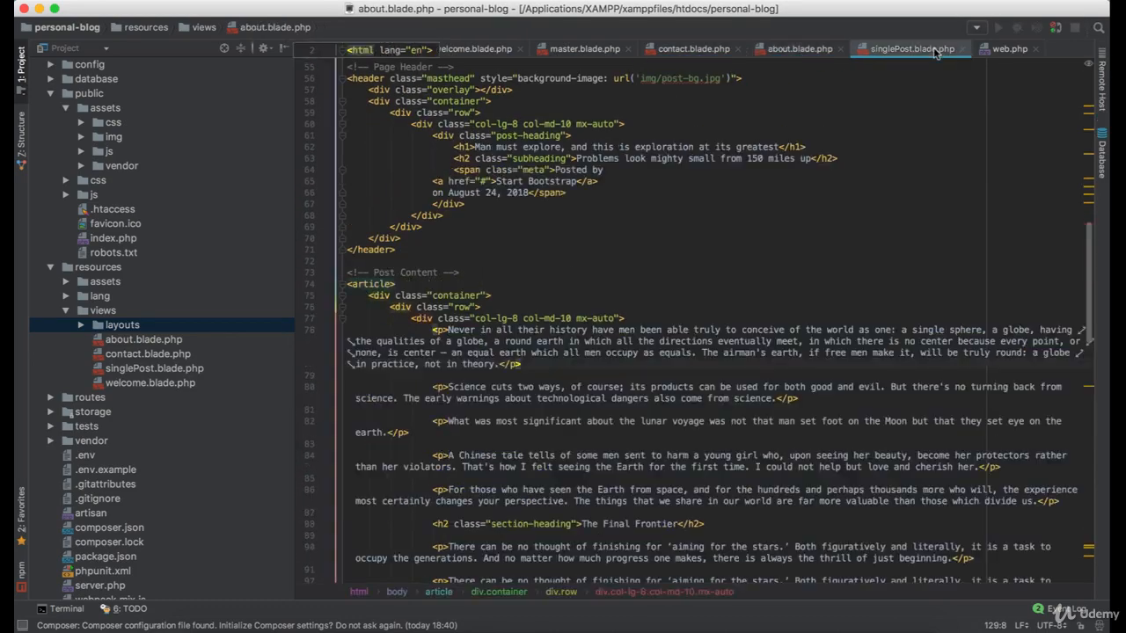
click(693, 49)
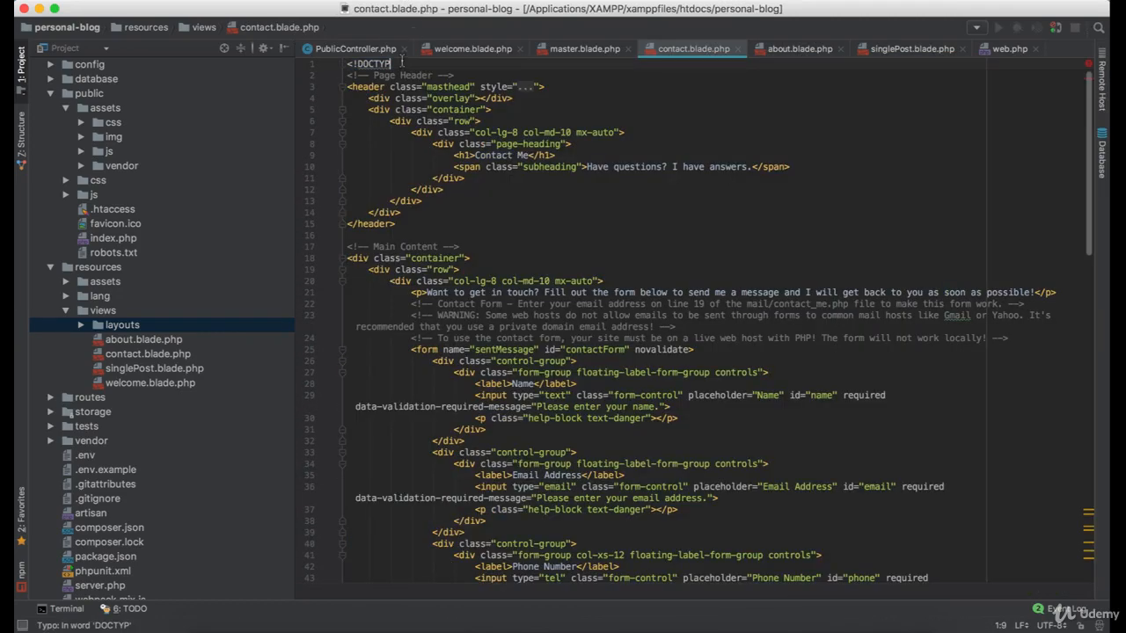
triple_click(369, 63)
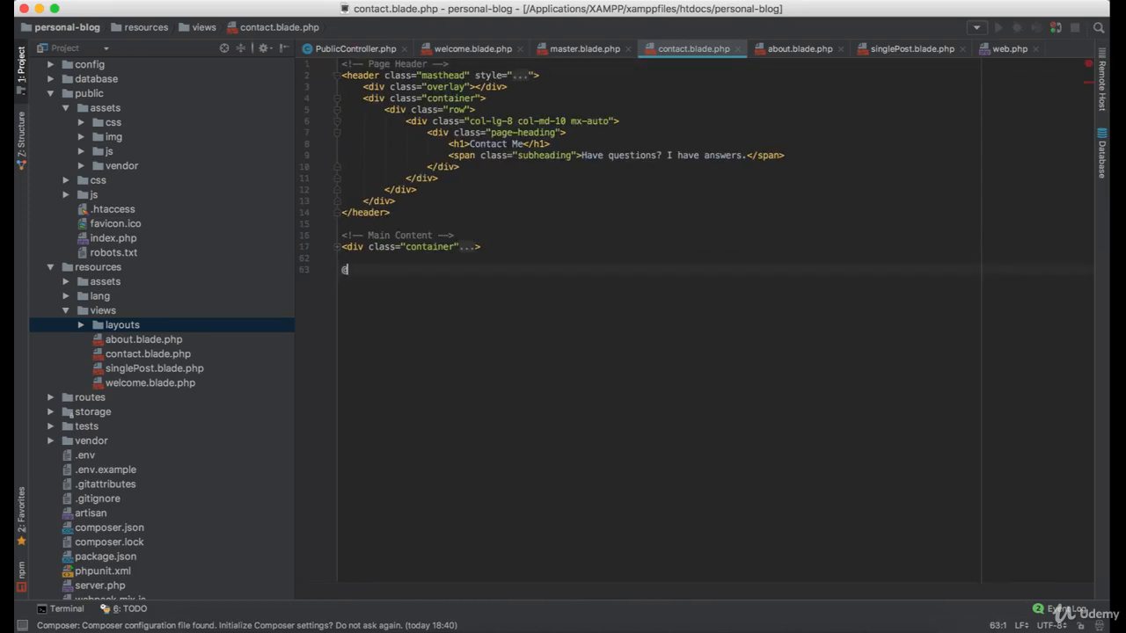
text(endsection)
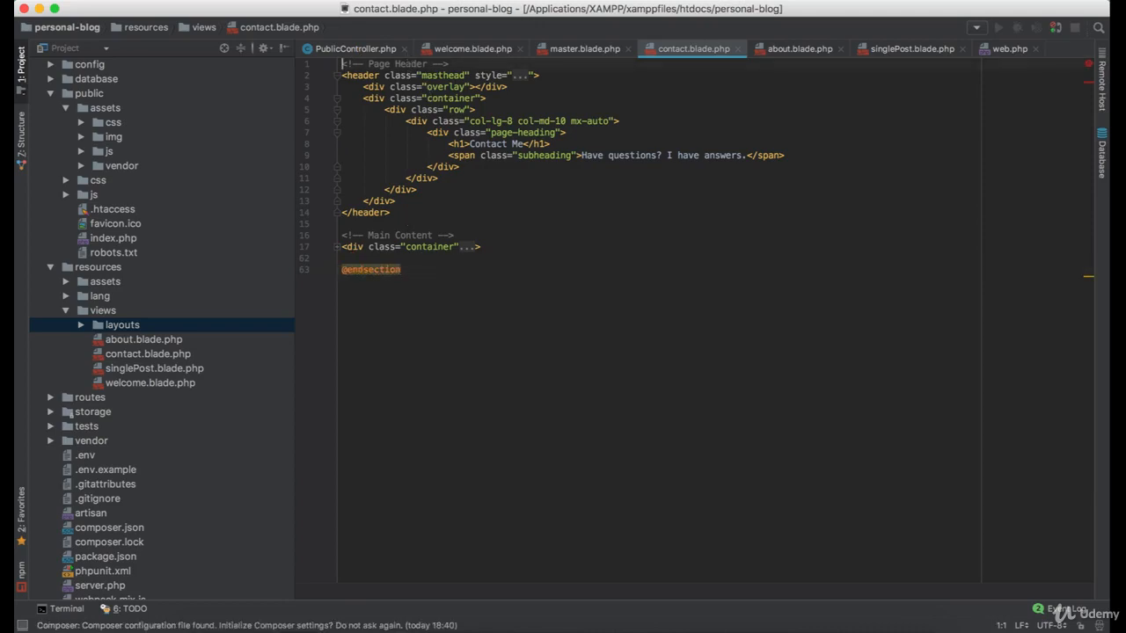
text(@section(')
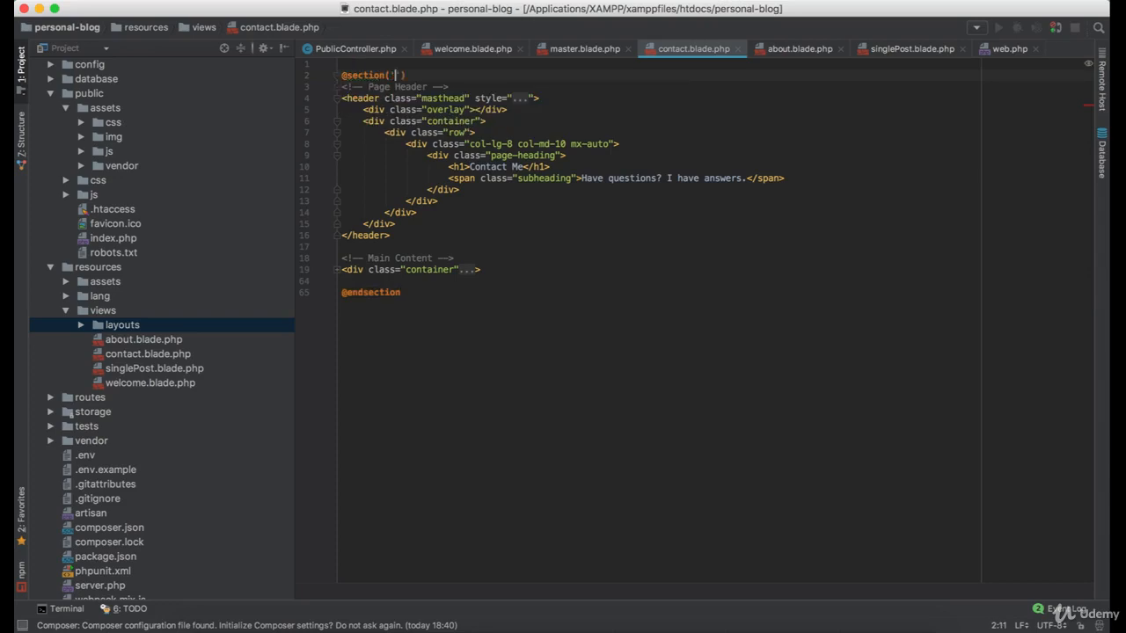
text(content)
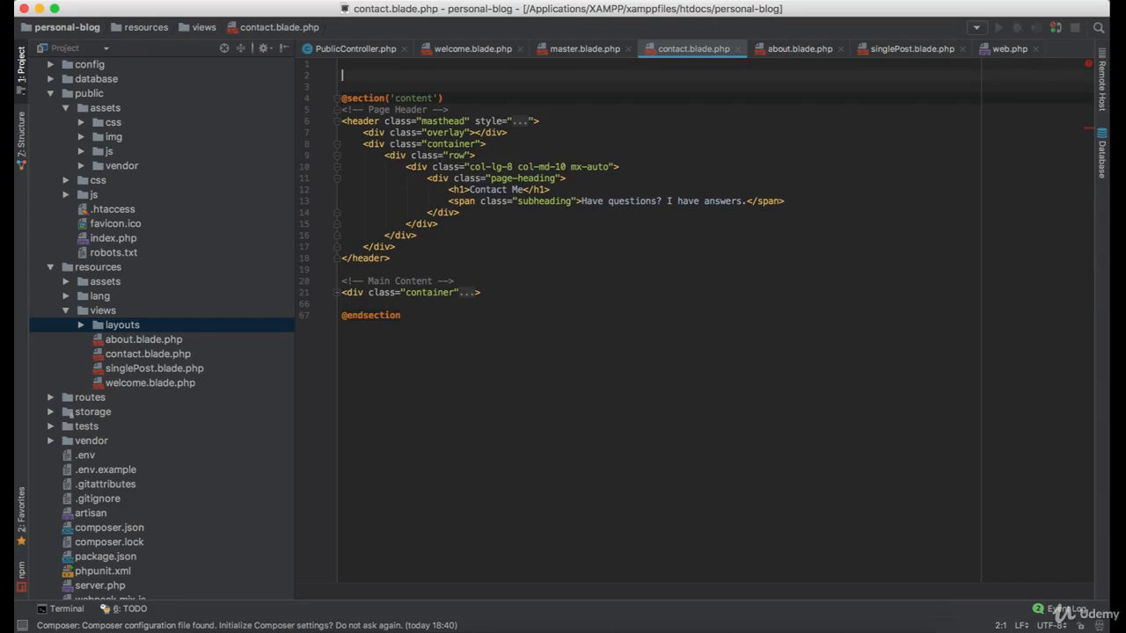
text(@exyend)
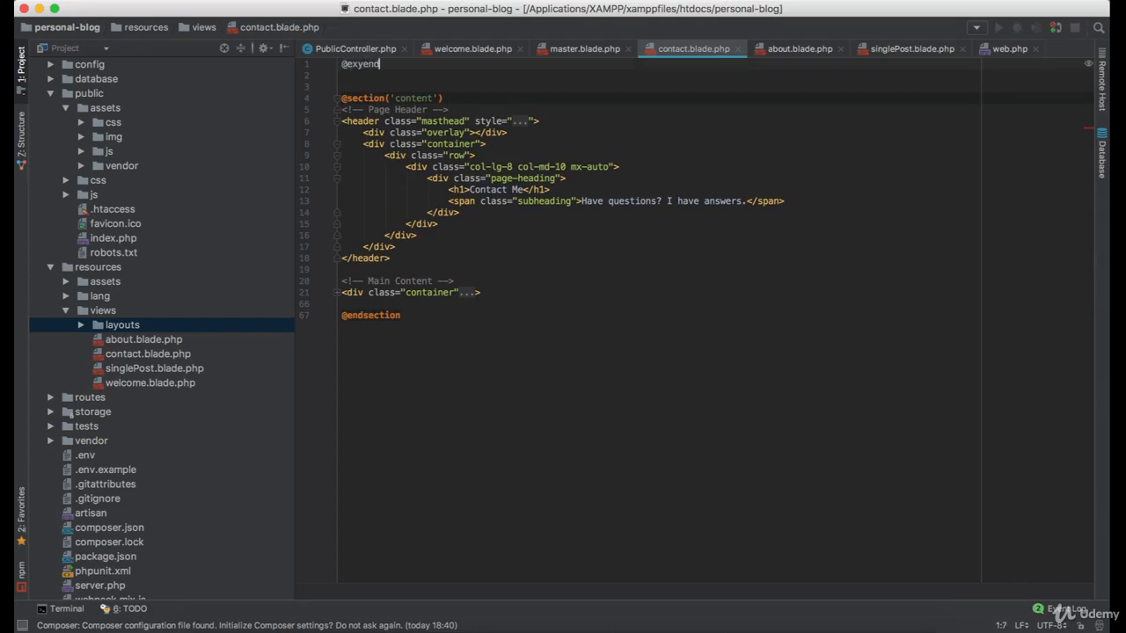
text(s()
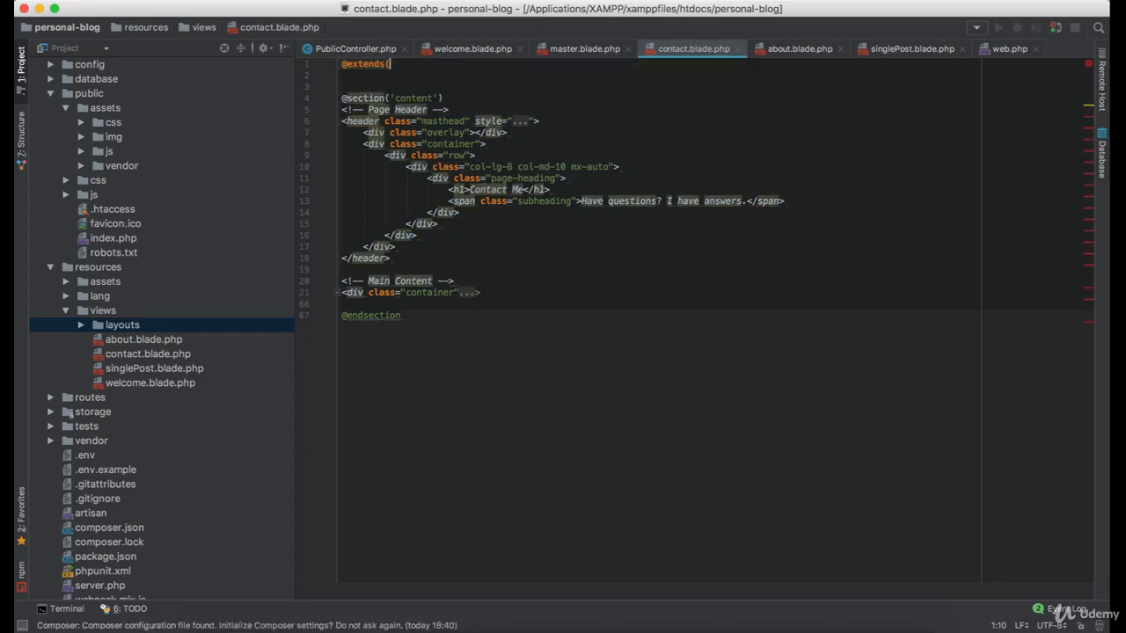
text('')
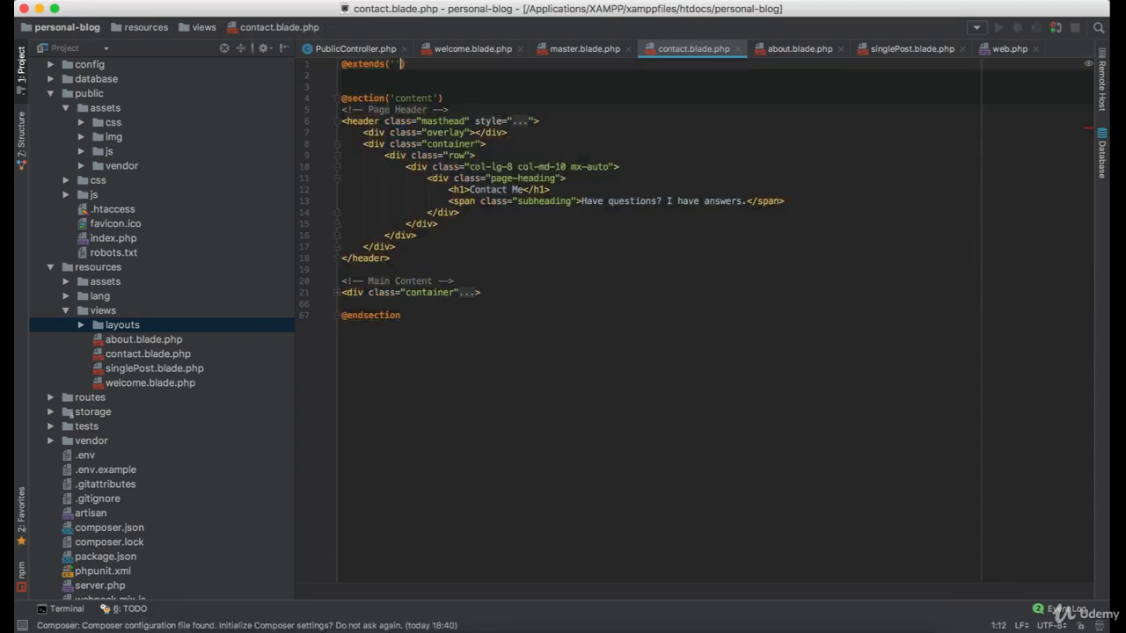
text(layouts.master)
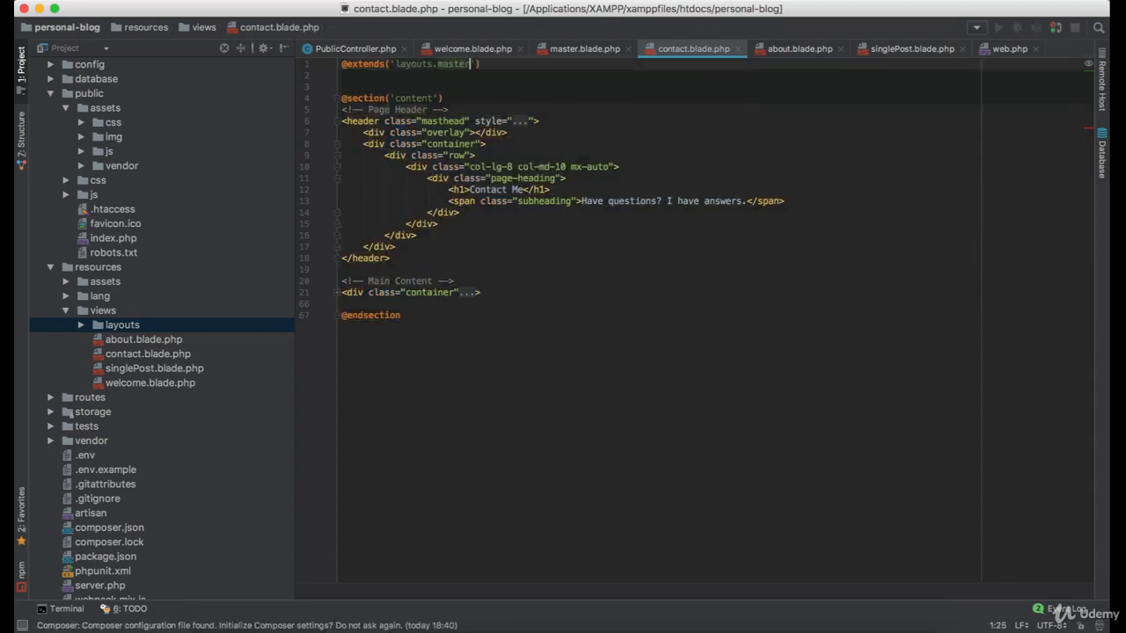
click(799, 49)
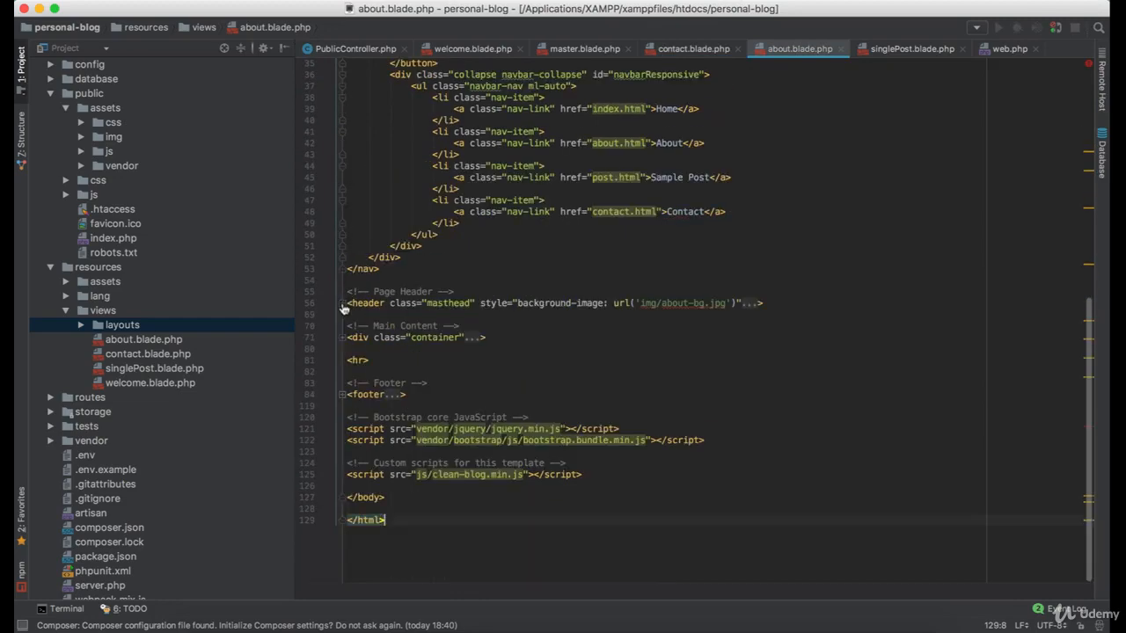
drag(349, 359, 385, 521)
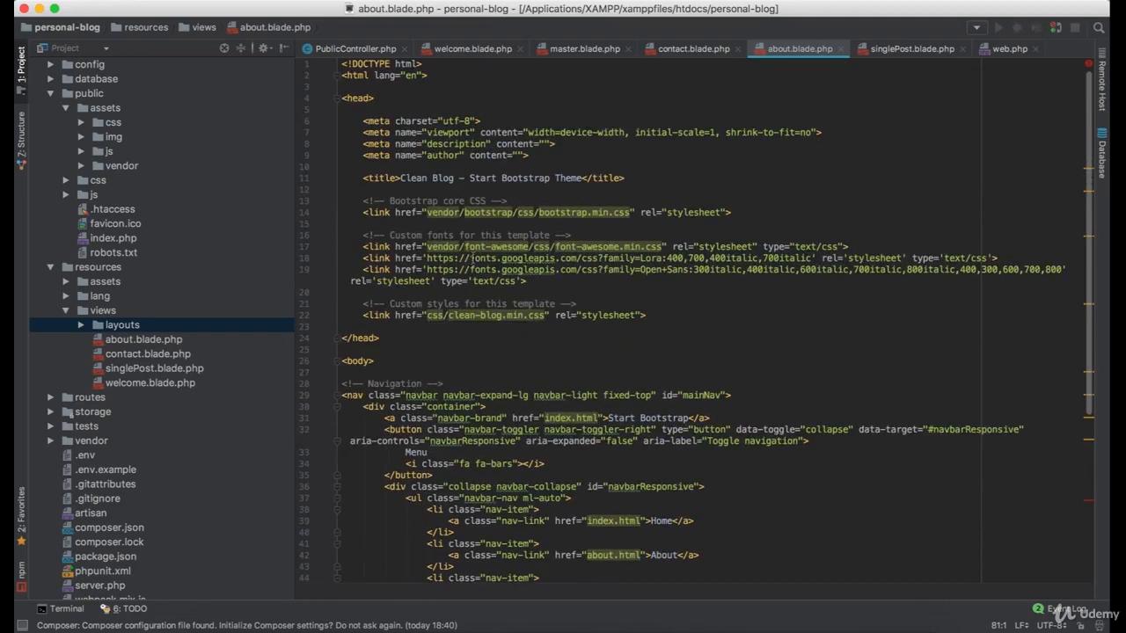
click(336, 98)
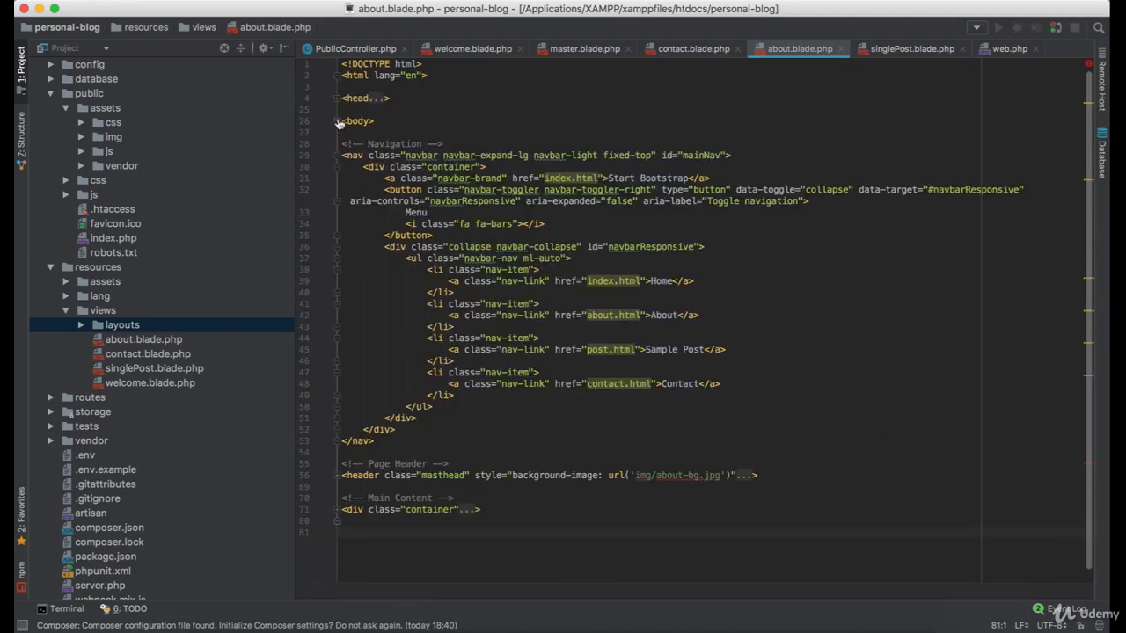
click(338, 155)
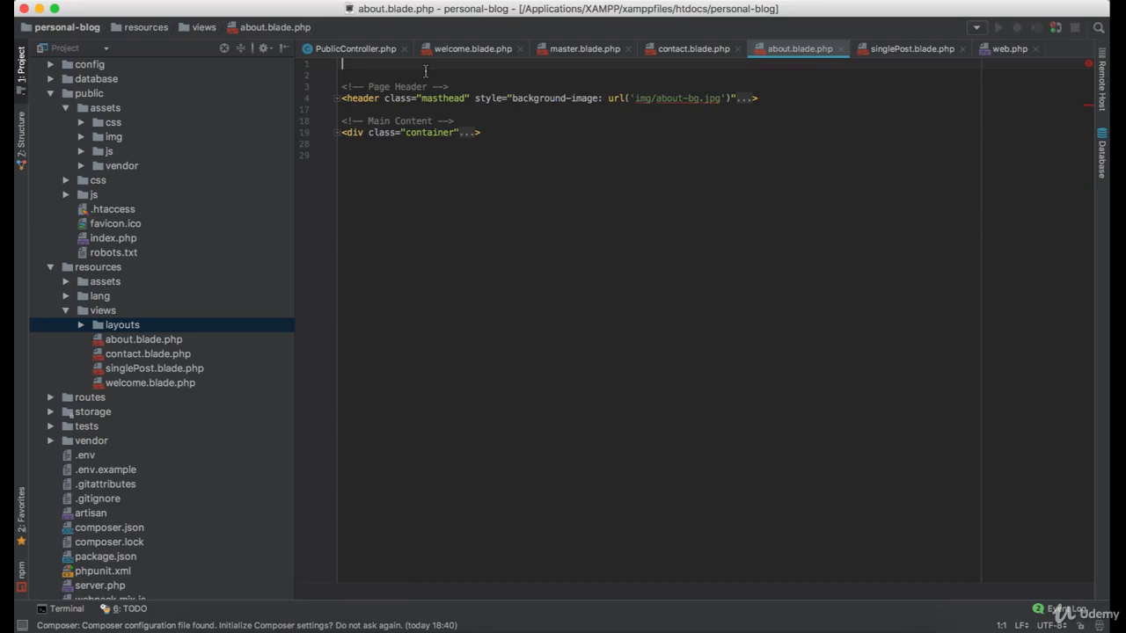
text(@extends(')
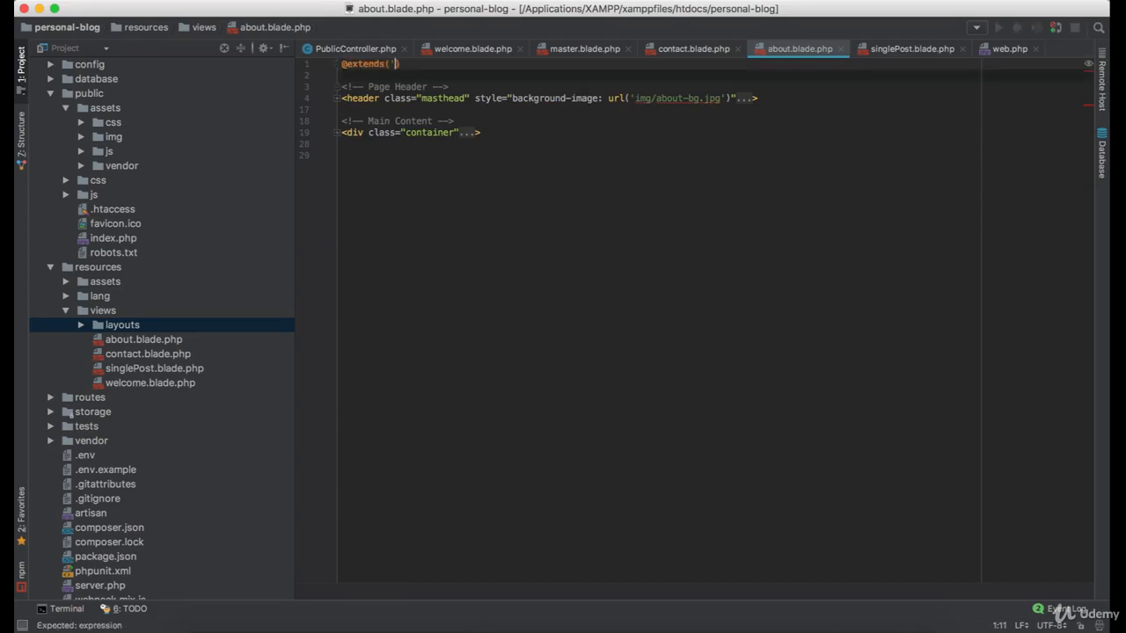
text(layouts.master)
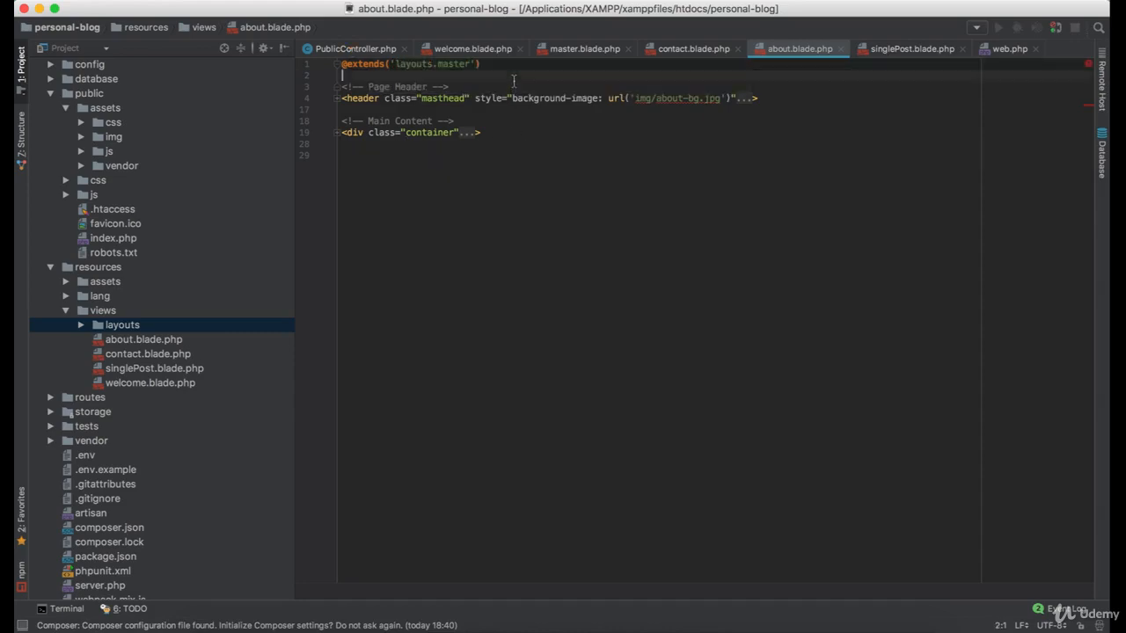
text(@section('content)
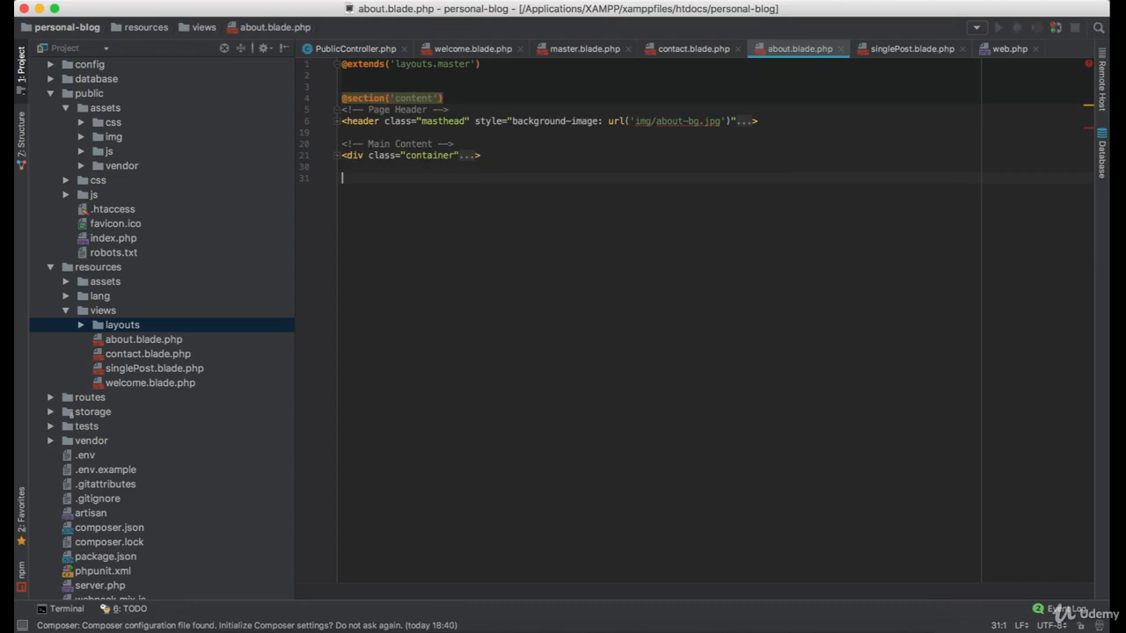
text(@sendsection)
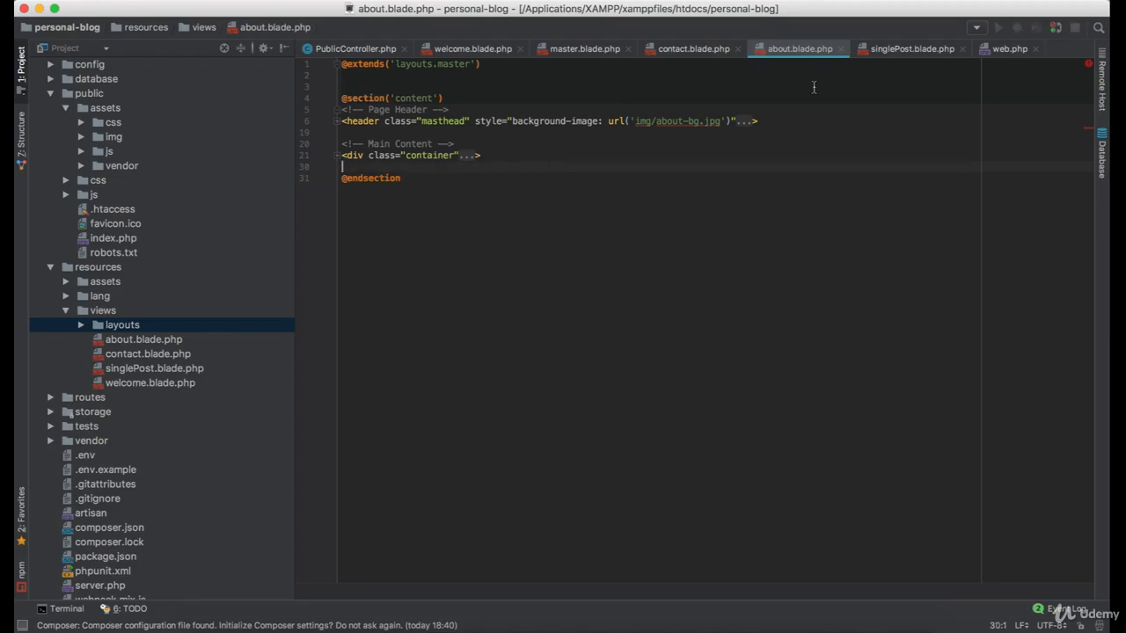
click(912, 49)
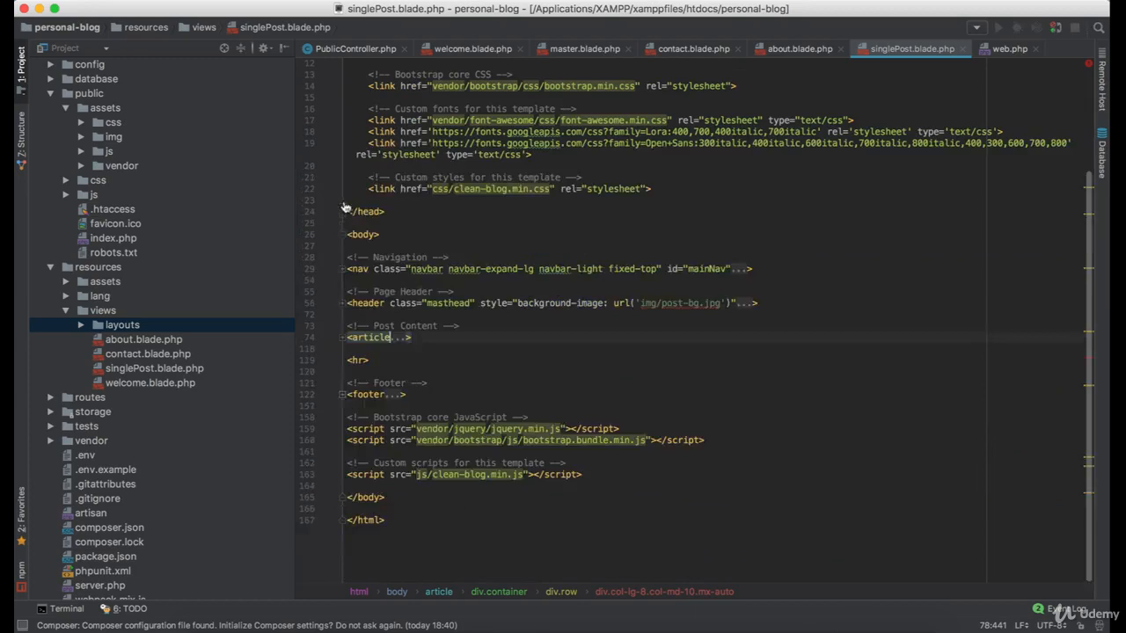
drag(348, 359, 384, 508)
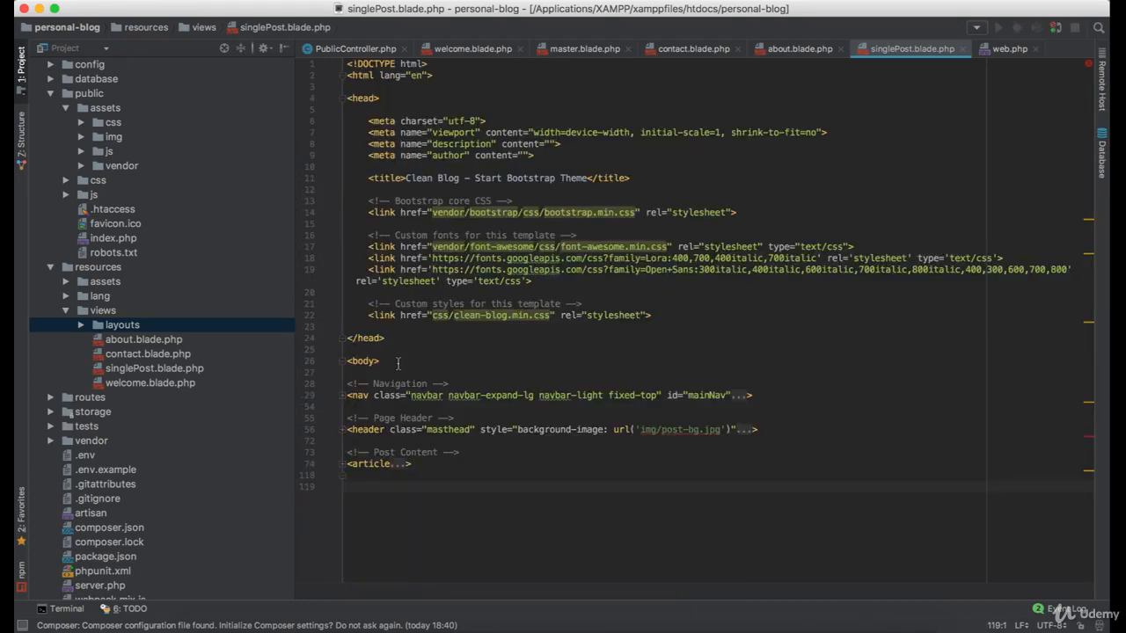
drag(383, 201, 380, 361)
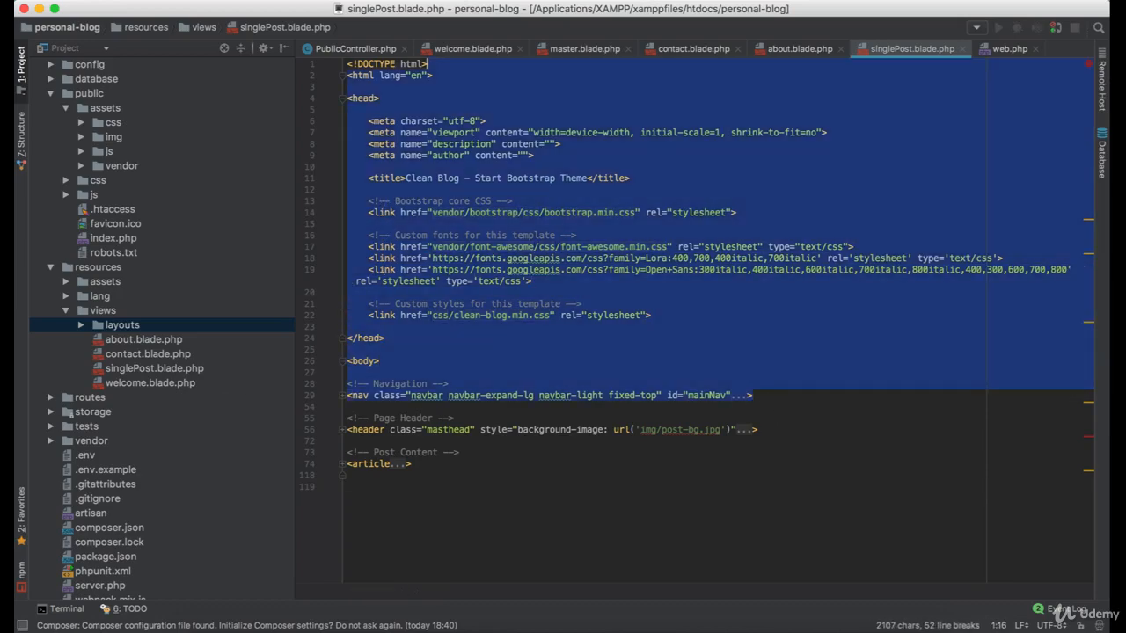
text(@se)
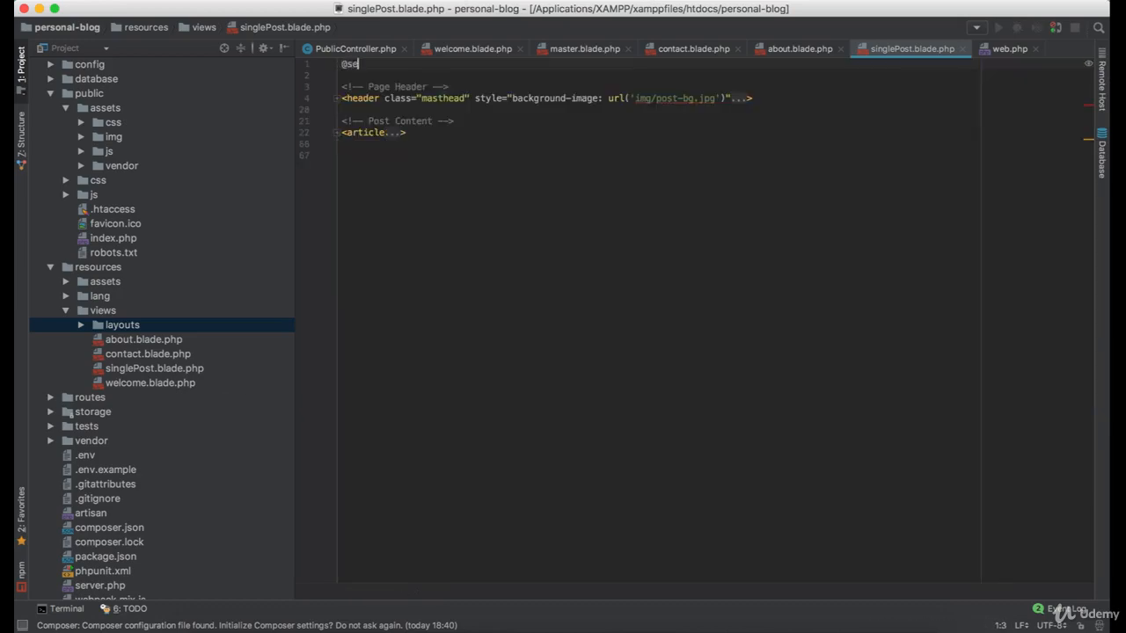
key(Backspace)
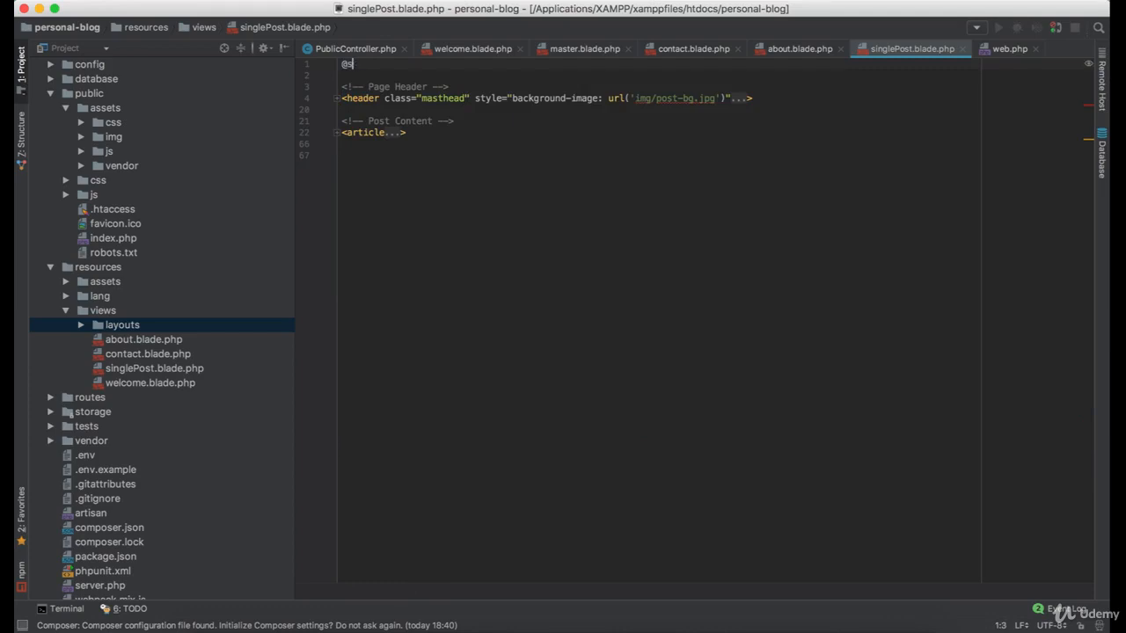
text(extends)
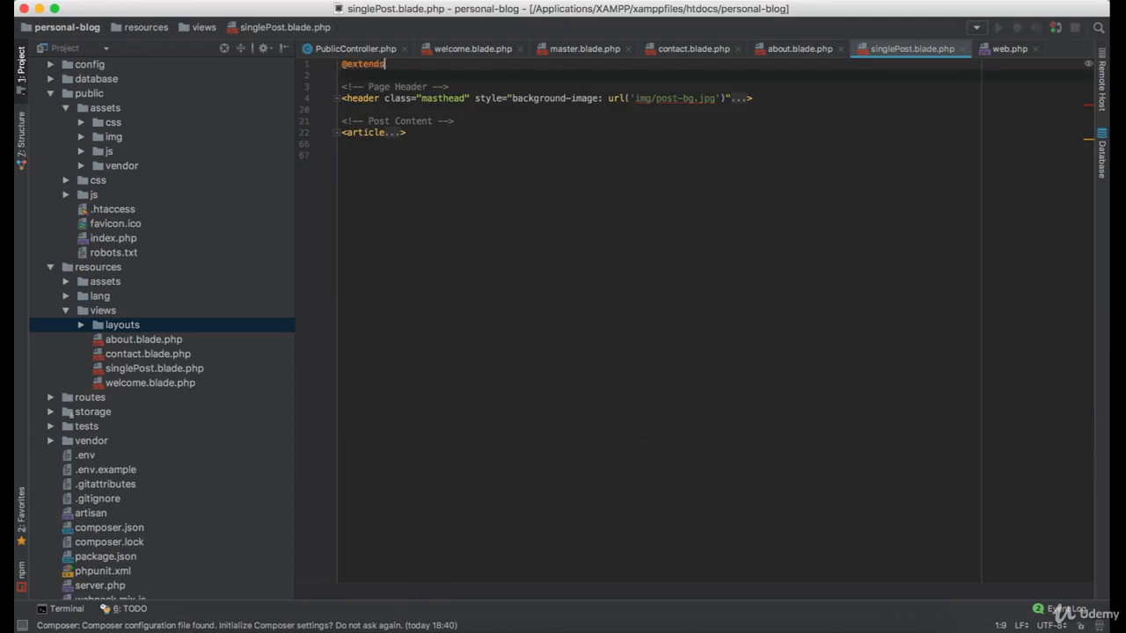
text(('layouts'))
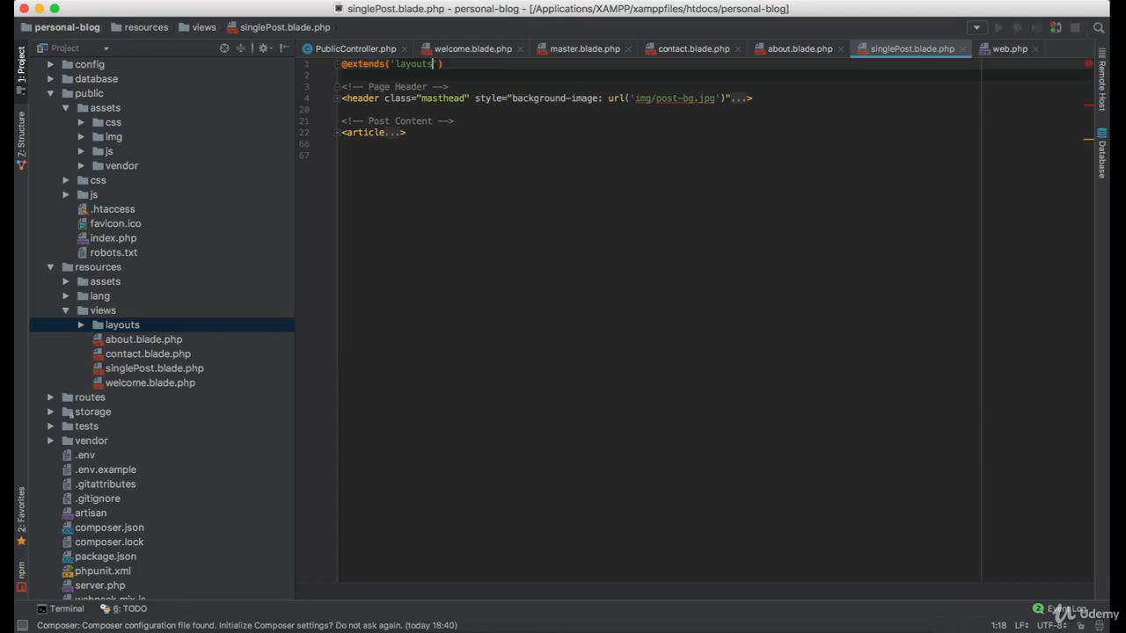
text(.master')
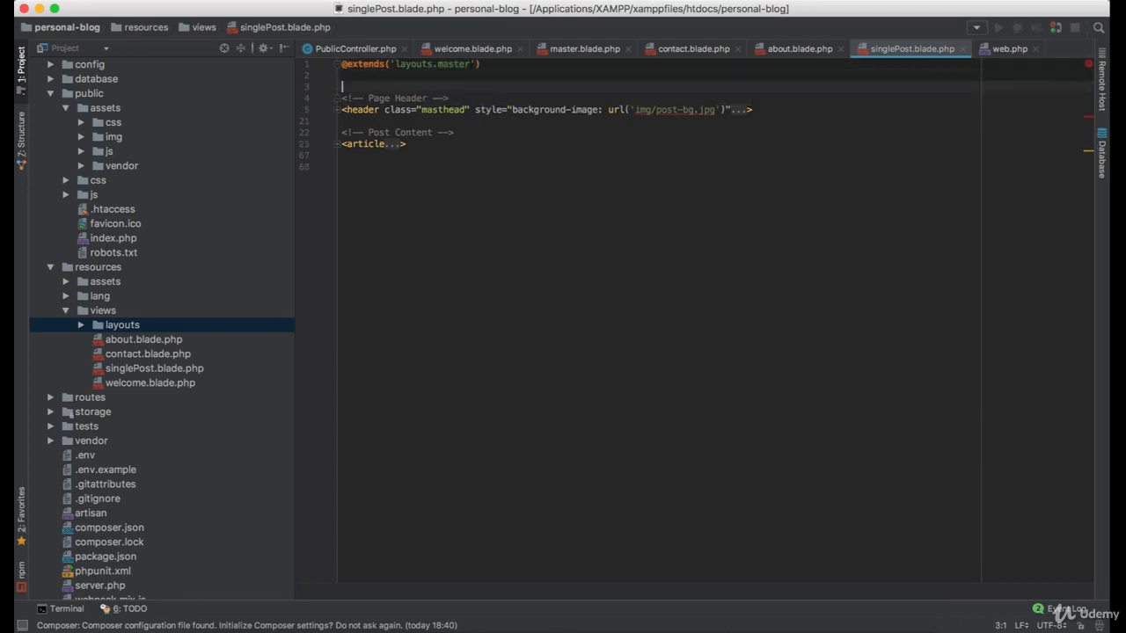
text(@section('content')
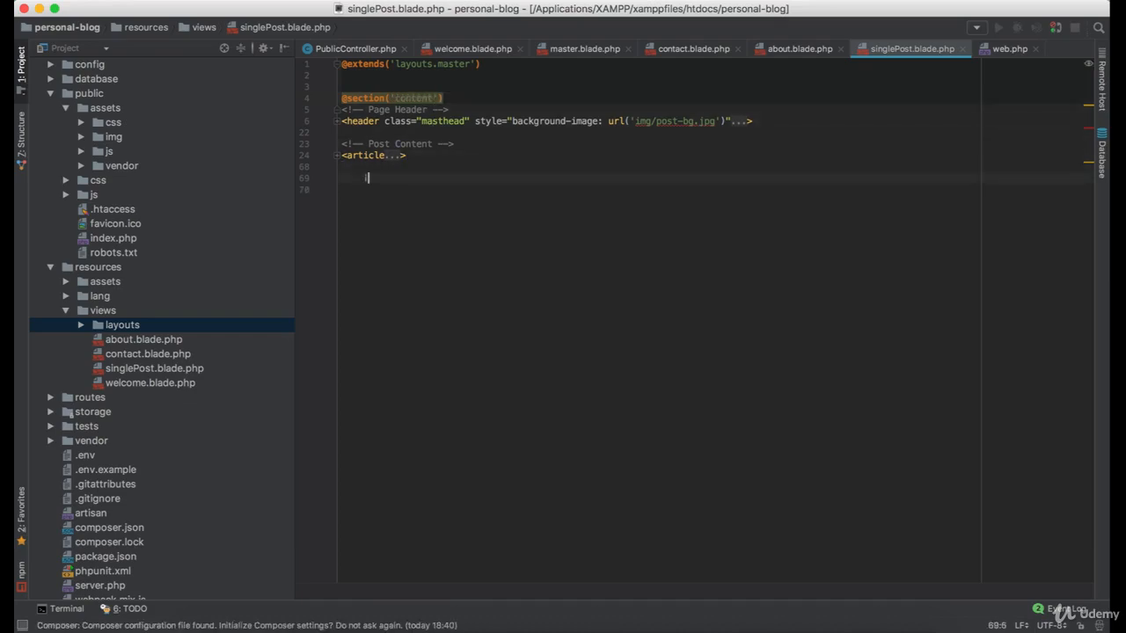
text(@)
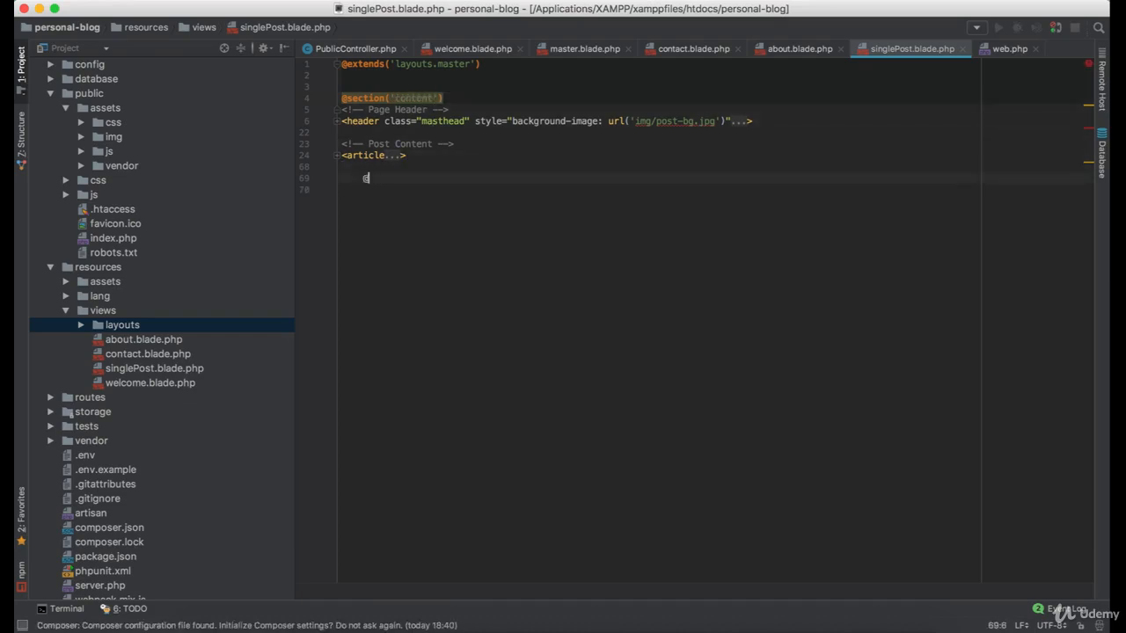
text(@endsectio)
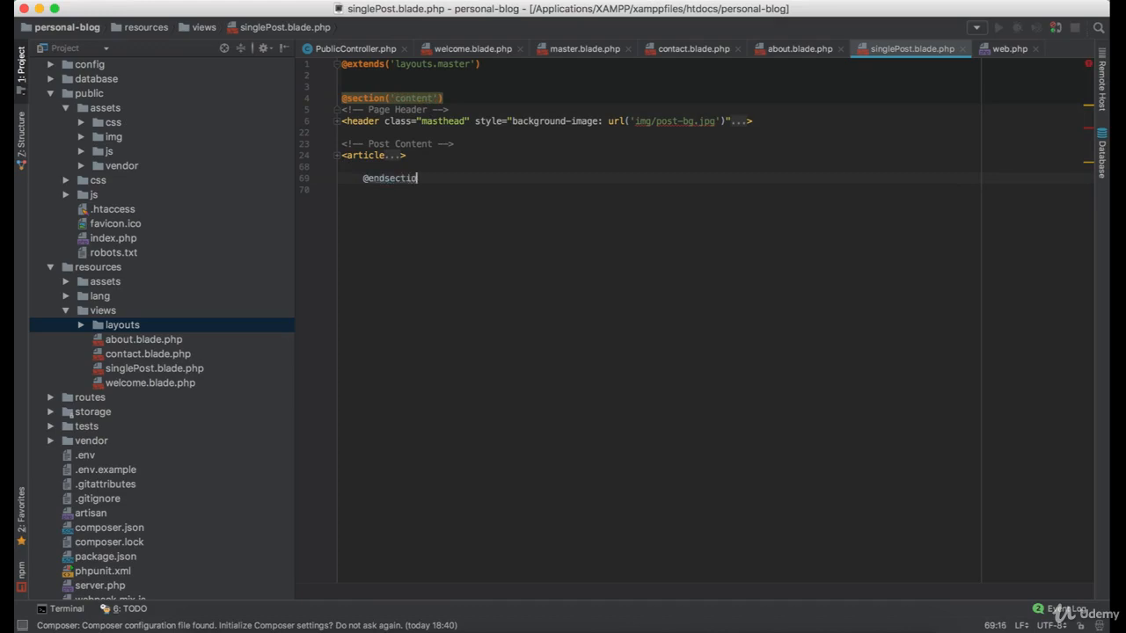
text(n)
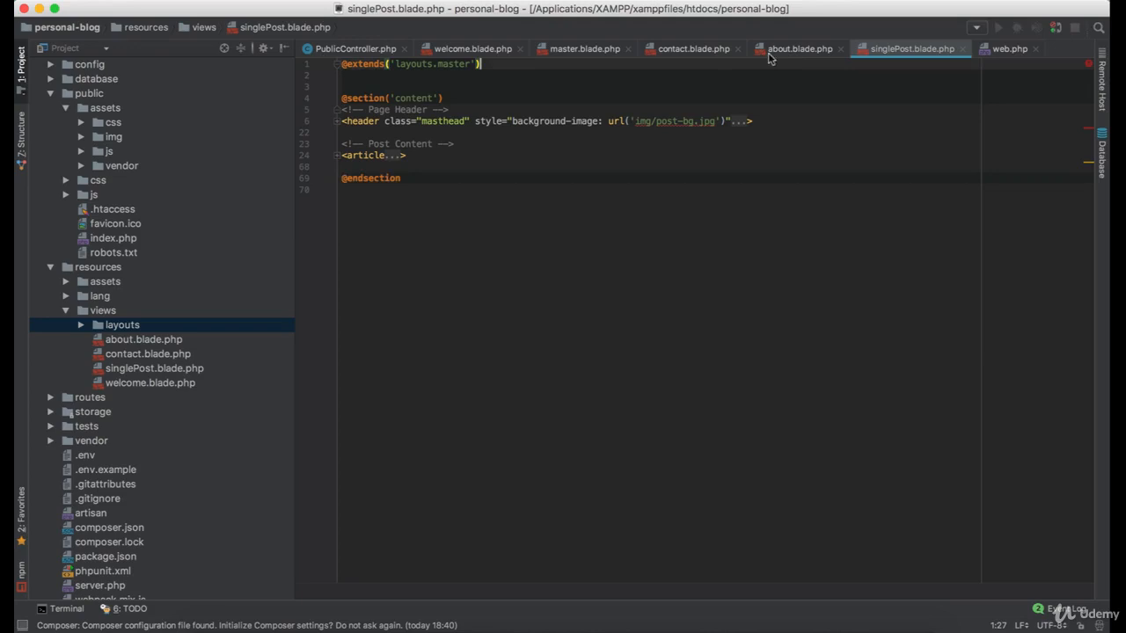
mouse_move(665, 49)
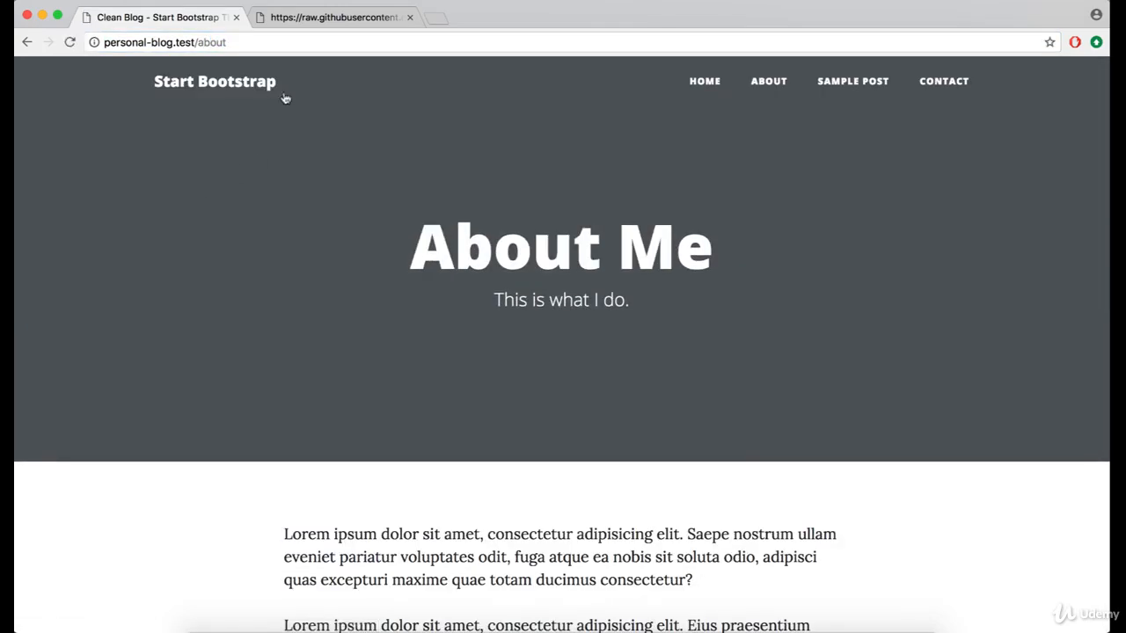
mouse_move(257, 42)
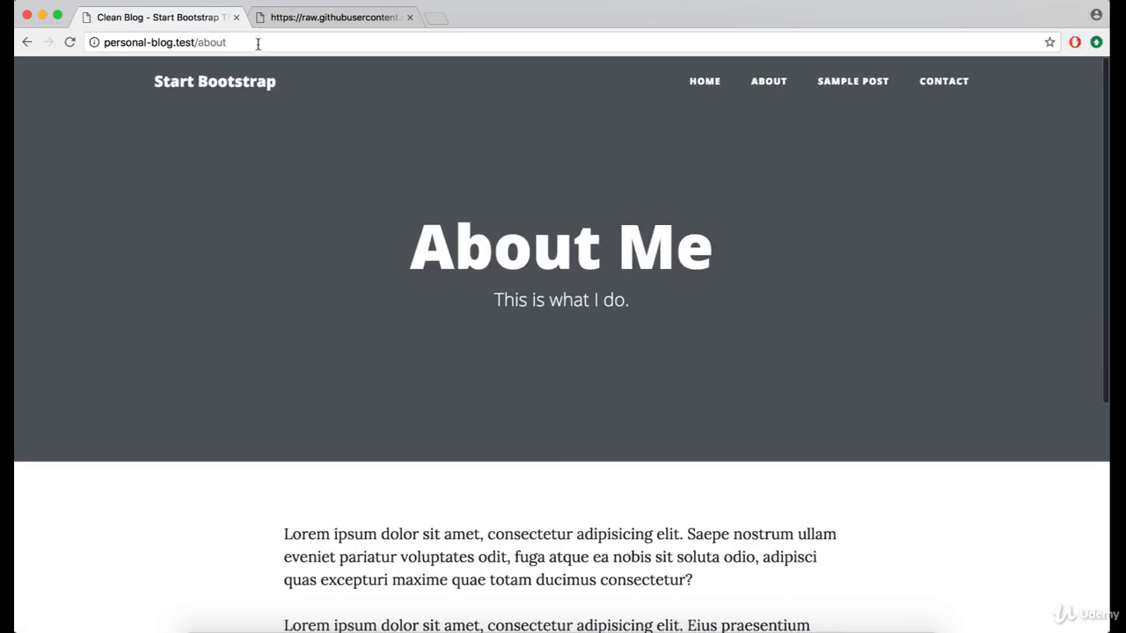
- Navigate to personal-blog.test/post/1, which loads the post content unstyled
text(personal-blog.test/post)
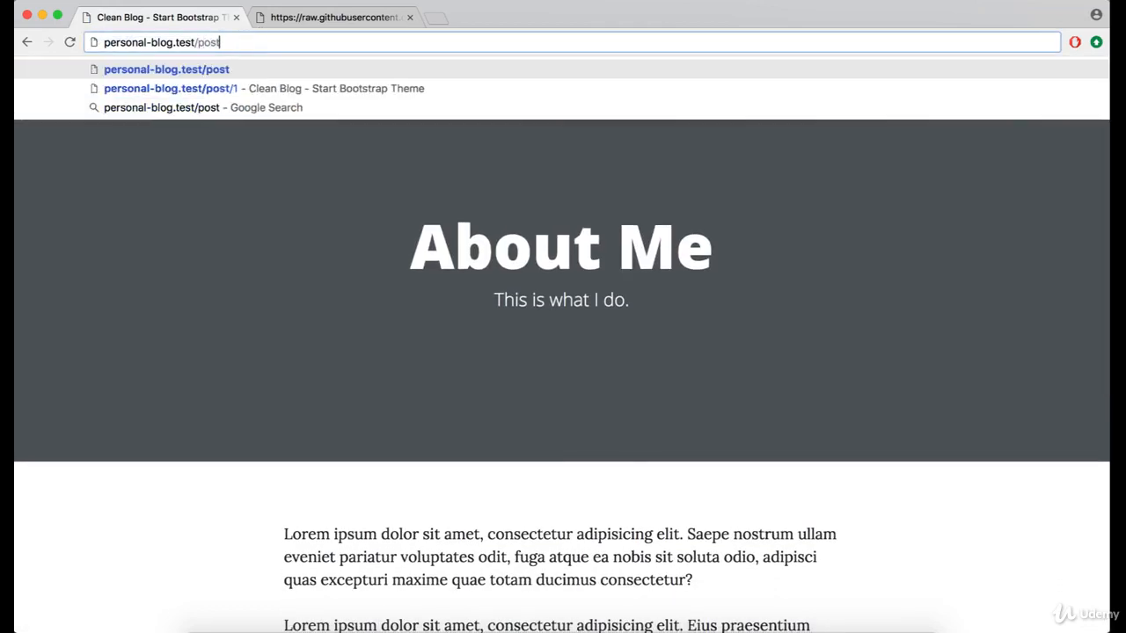
click(173, 88)
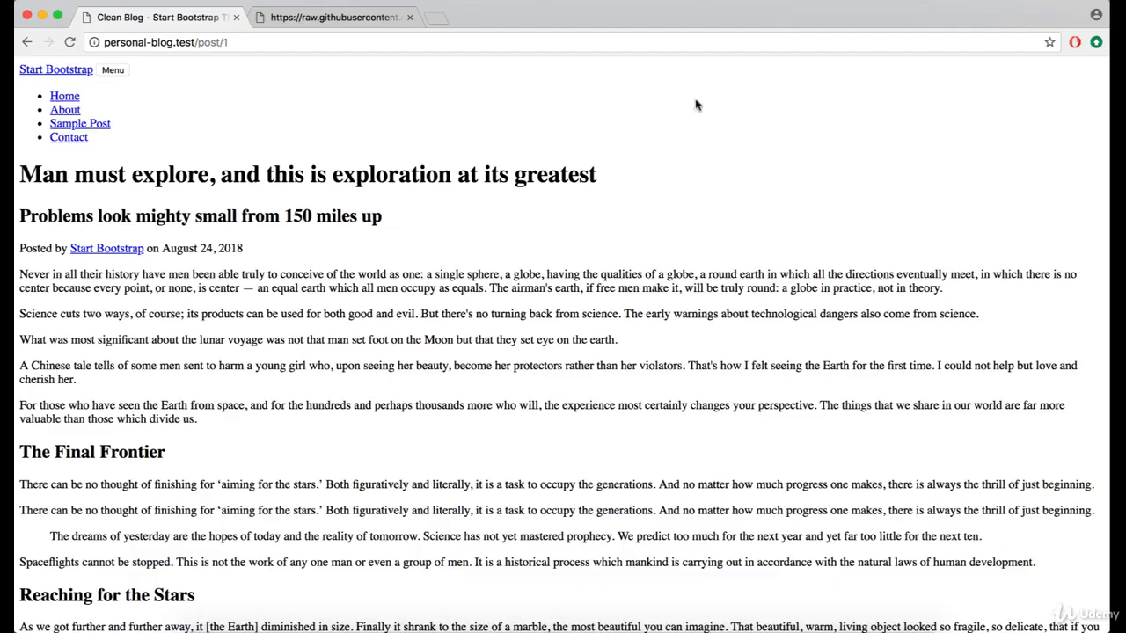
- Inspect the page in the Console and reload post/1 to see asset requests failing under /post/
right_click(255, 105)
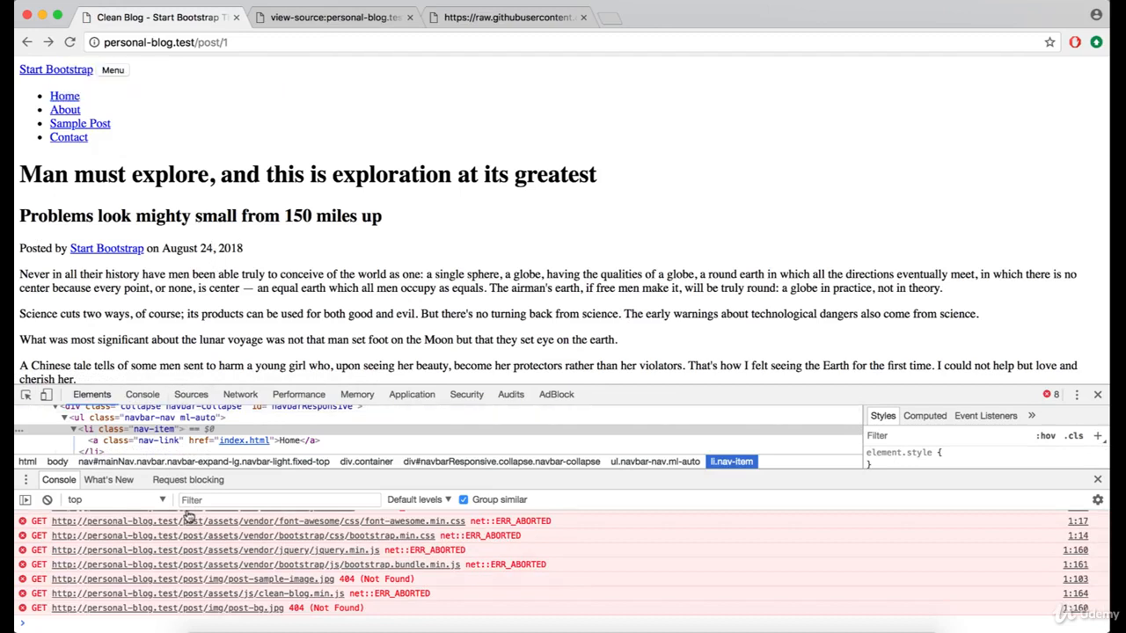
mouse_move(690, 553)
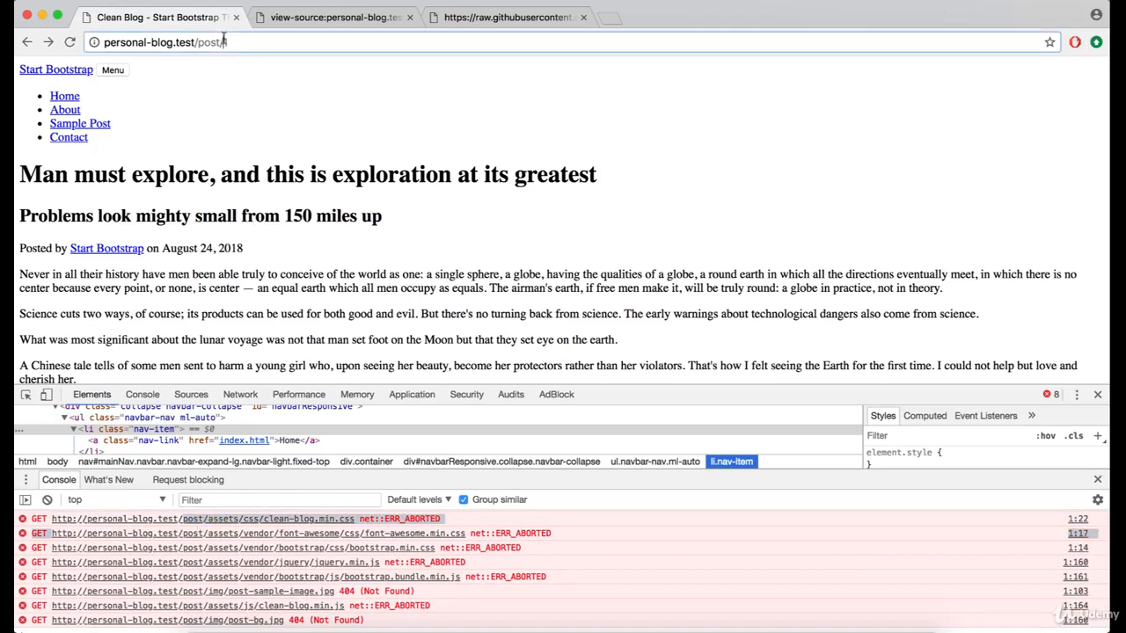
text(/1)
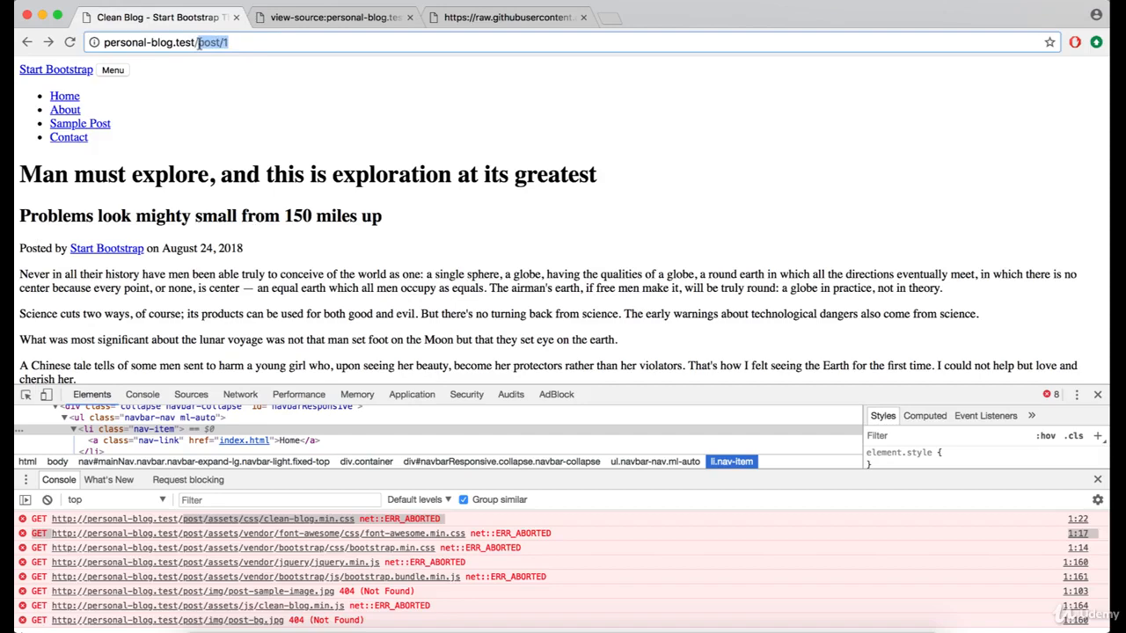
key(Backspace)
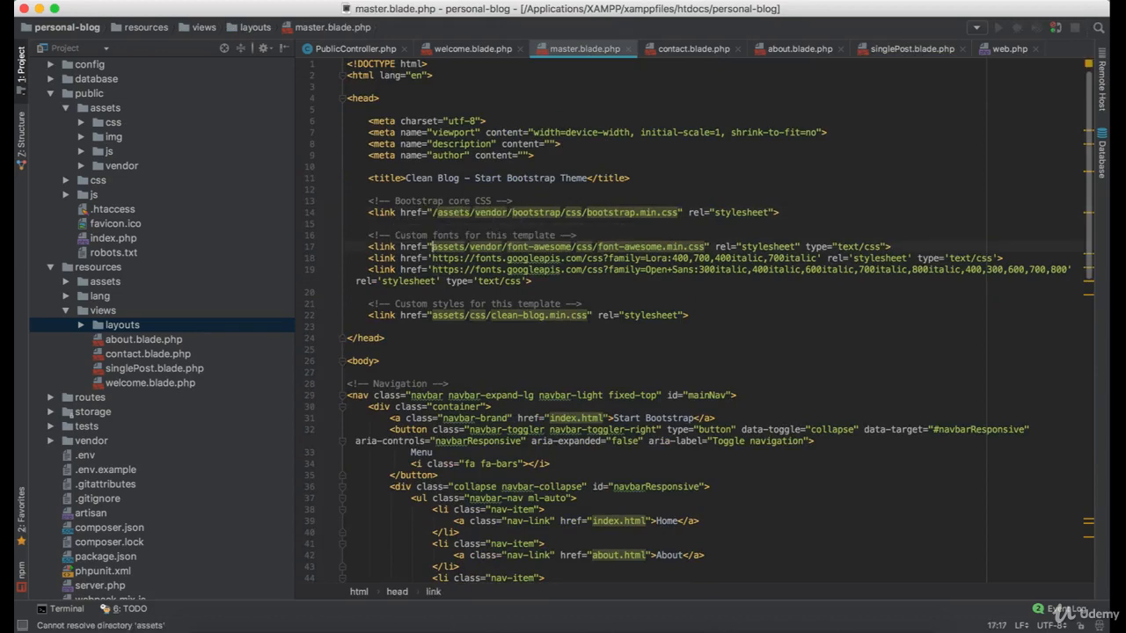
- Prefix master.blade.php's asset hrefs and script srcs with a leading slash (/assets/...)
scroll(down, 3)
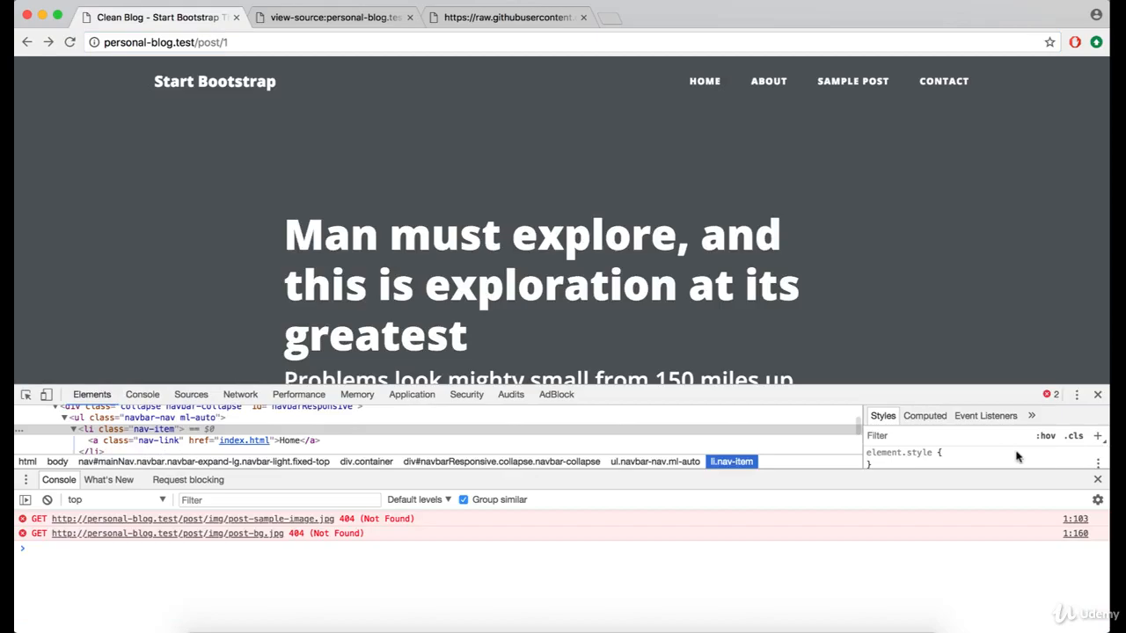
- Scroll through post/1 to confirm it renders with full Clean Blog styling
scroll(down, 3)
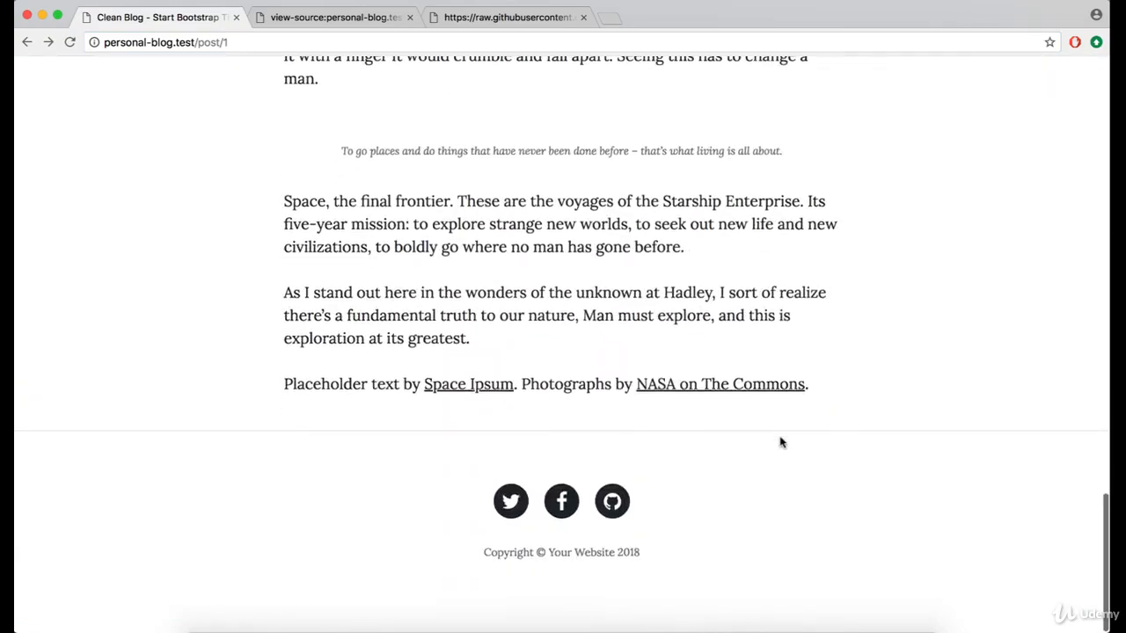
scroll(up, 3)
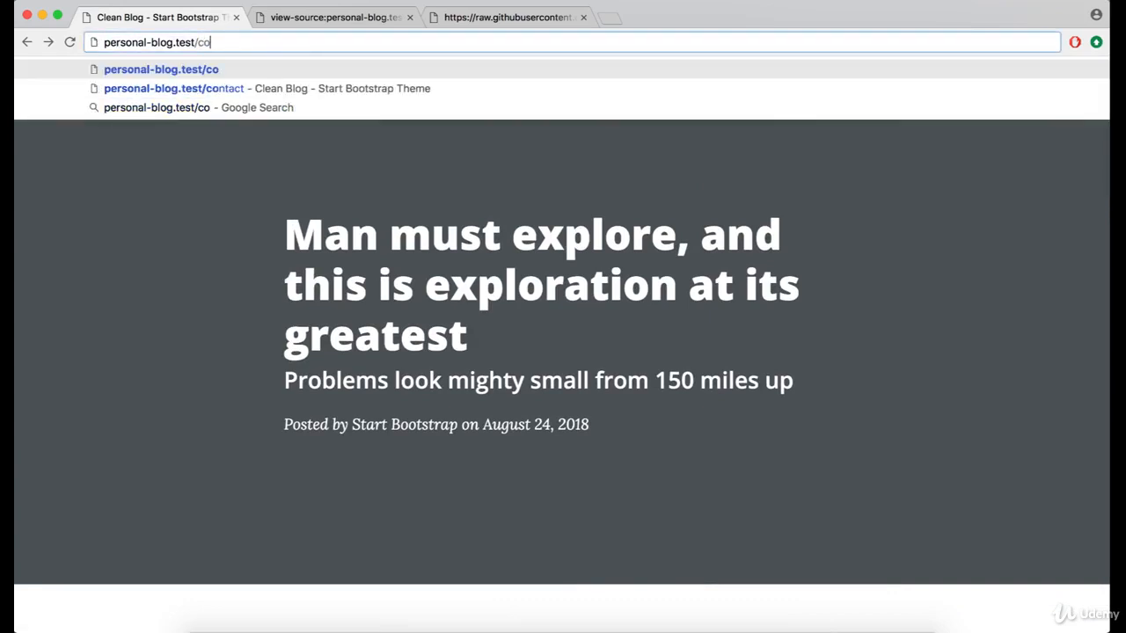
- Load personal-blog.test/contact and confirm its Contact Me header and form are styled
click(172, 88)
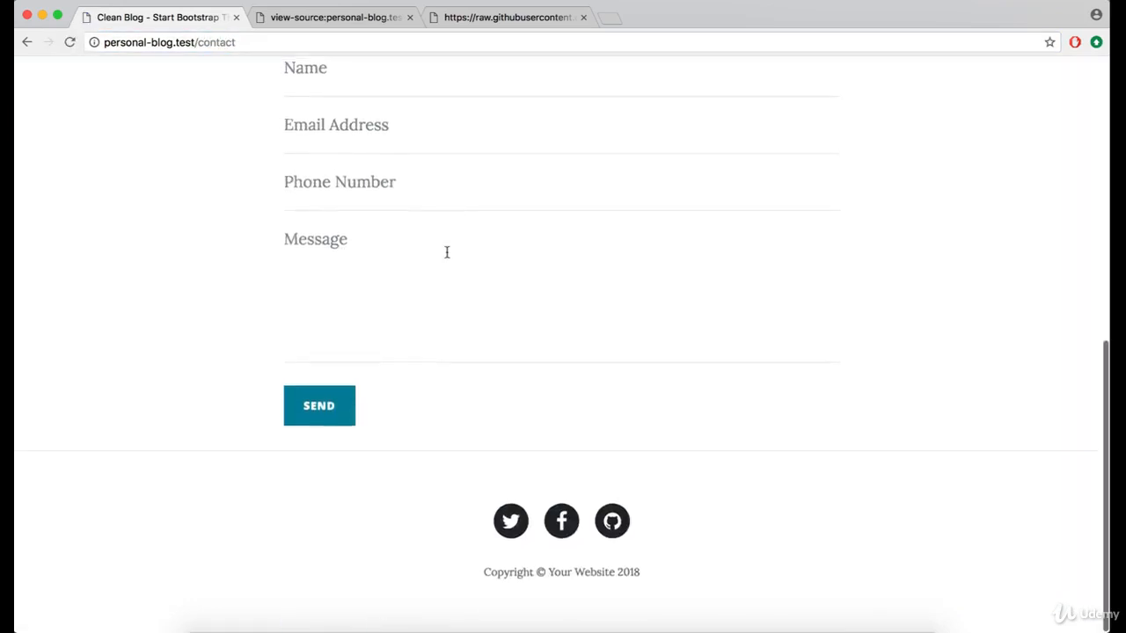
scroll(up, 3)
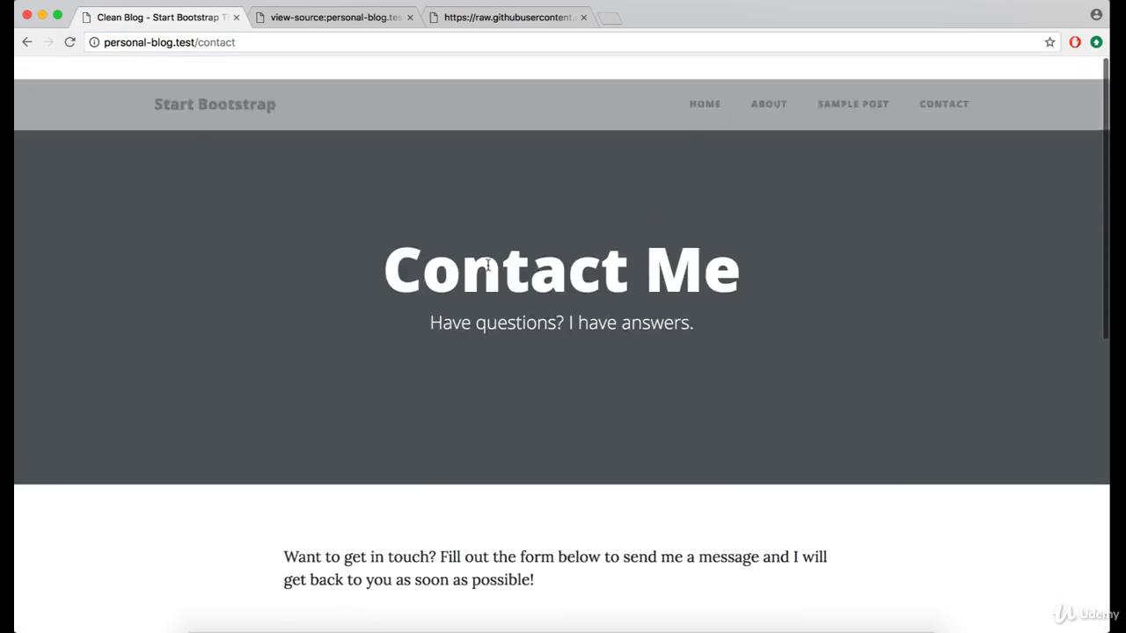